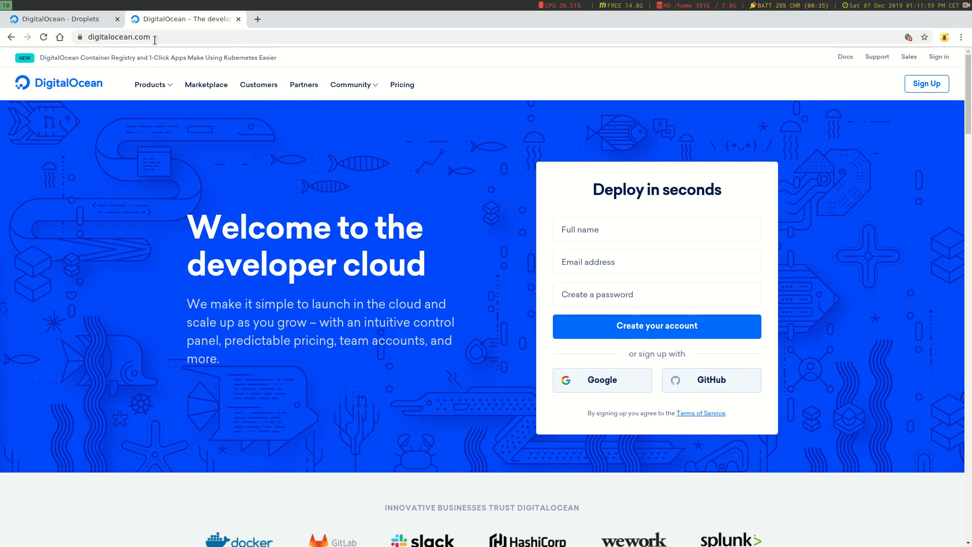
mouse_move(431, 96)
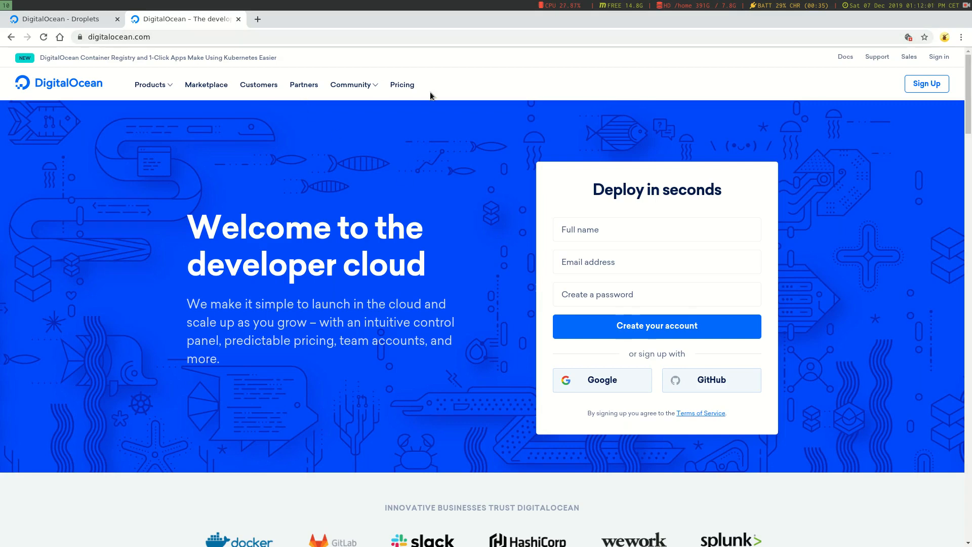
mouse_move(940, 57)
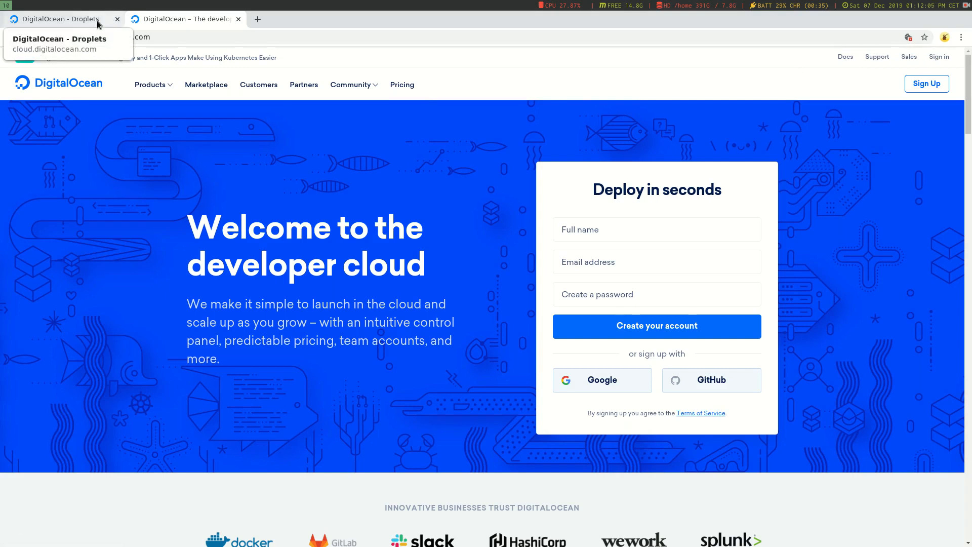
Keep only the control panel's empty Droplets page, closing the digitalocean.com homepage tab.
click(61, 18)
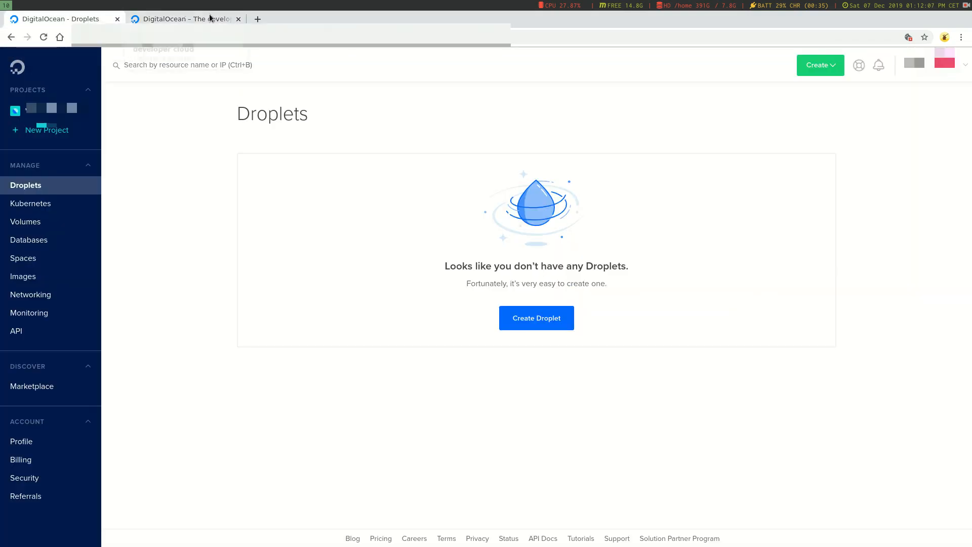
click(238, 18)
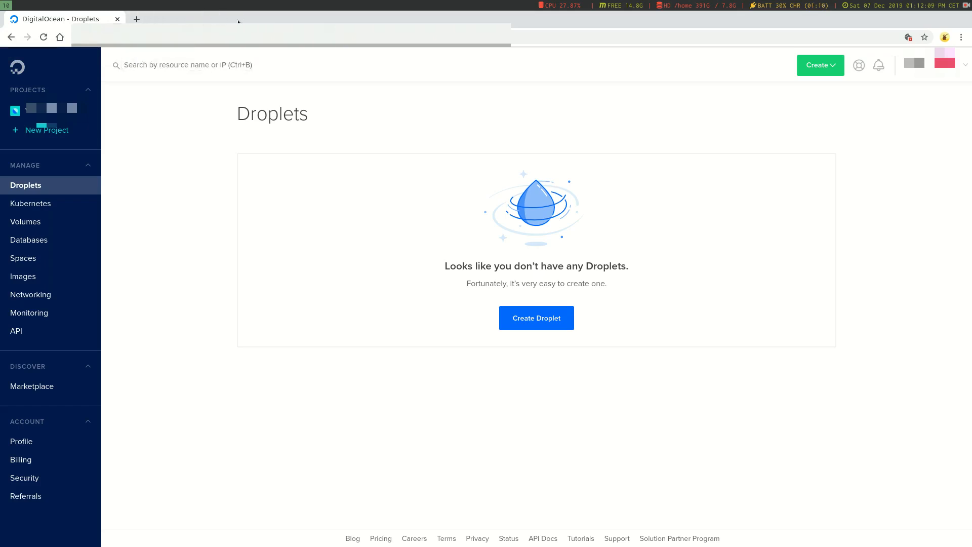
mouse_move(206, 174)
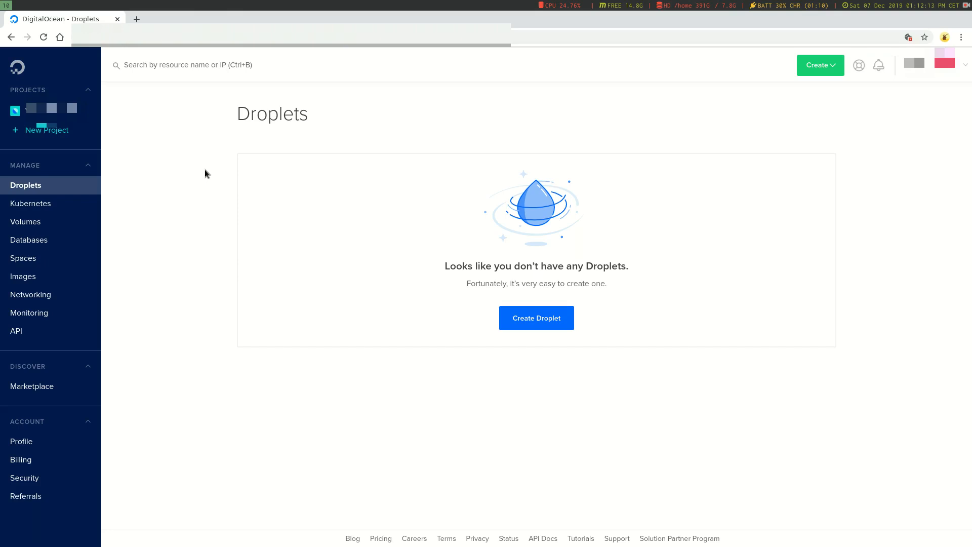
mouse_move(41, 464)
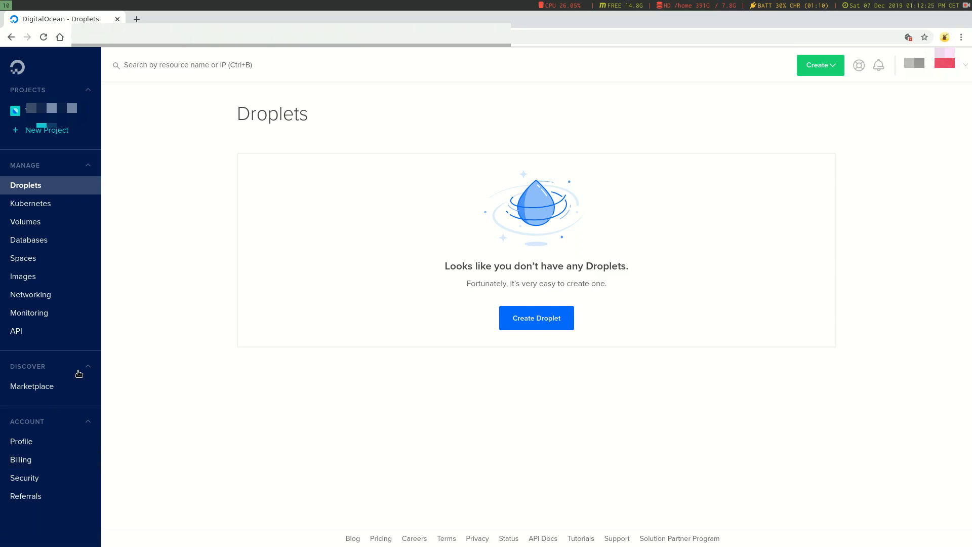
mouse_move(26, 191)
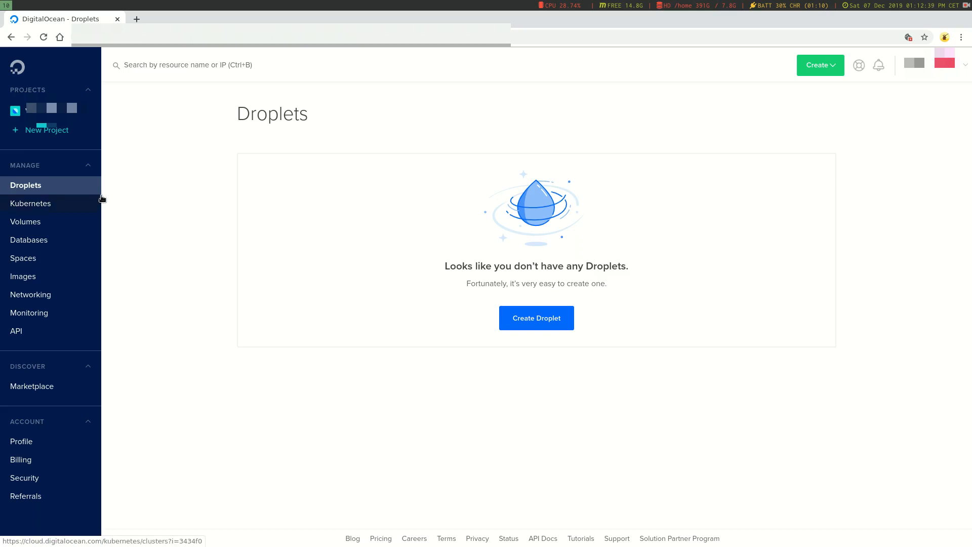
mouse_move(130, 186)
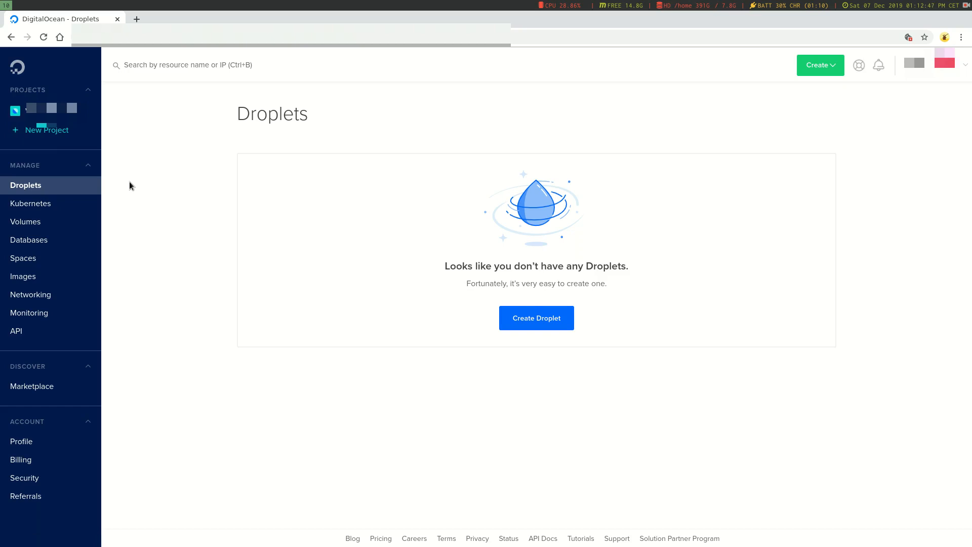
mouse_move(344, 268)
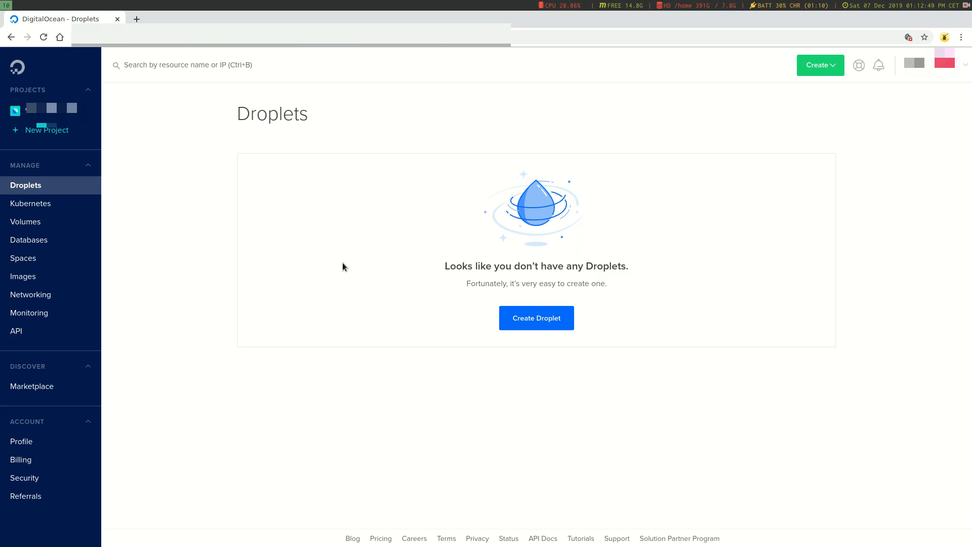
mouse_move(517, 313)
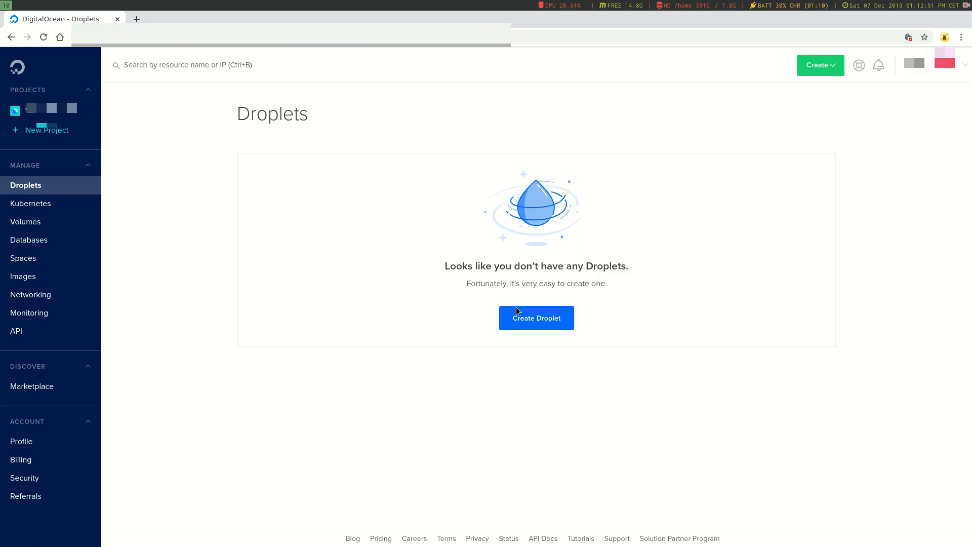
Begin a new droplet with Debian 10.0 x64 as its image.
click(537, 318)
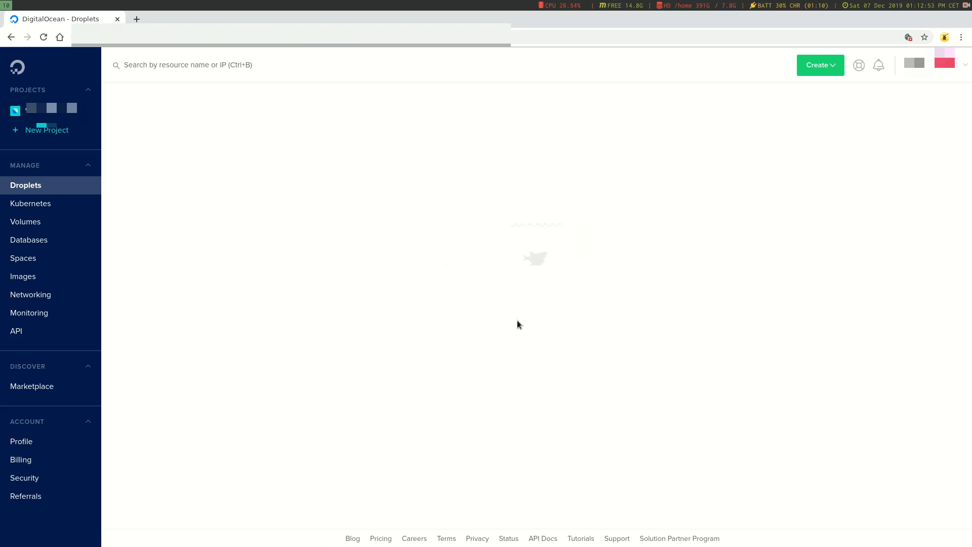
click(821, 65)
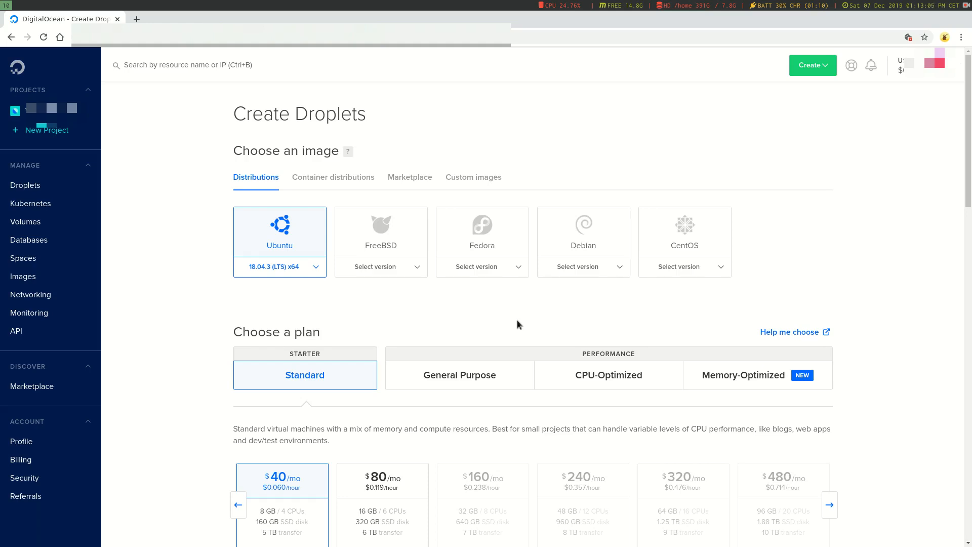
click(583, 231)
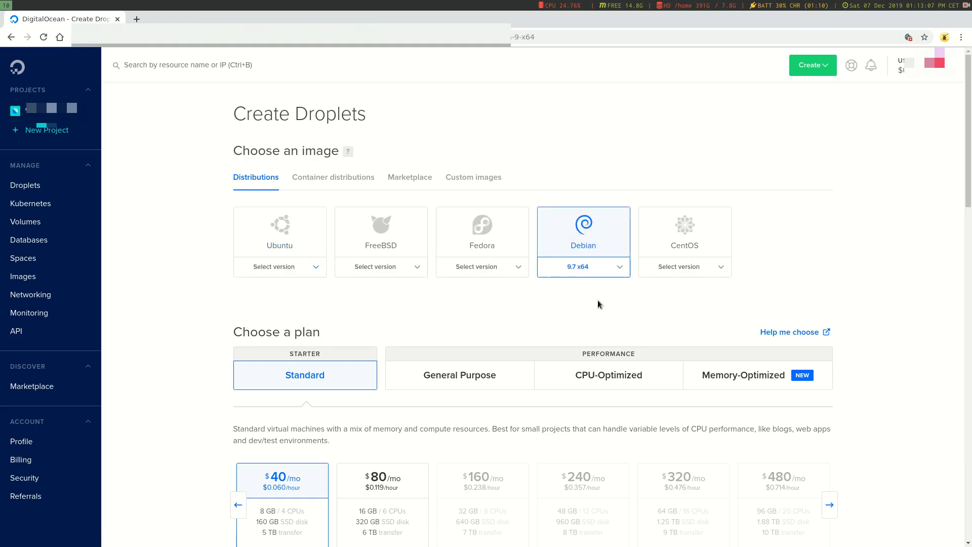
click(583, 268)
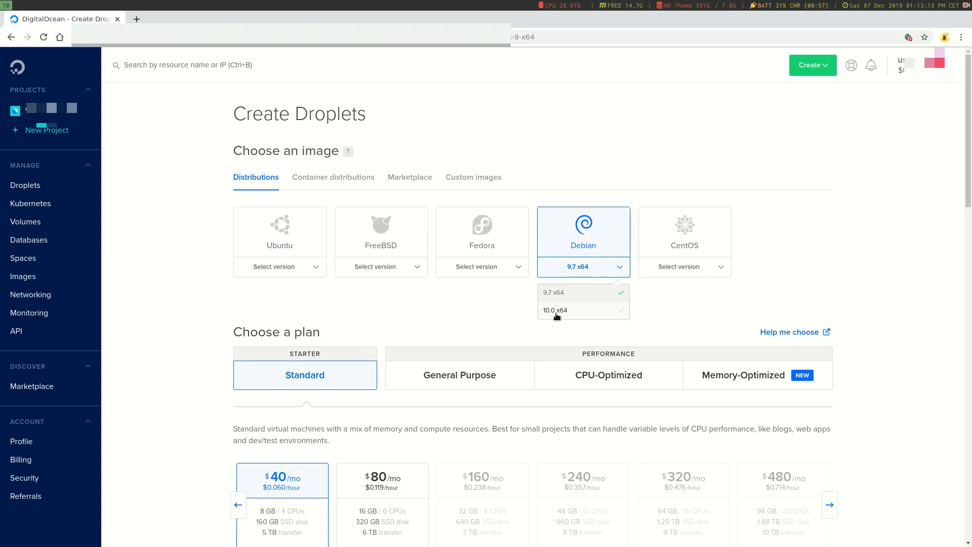
click(555, 310)
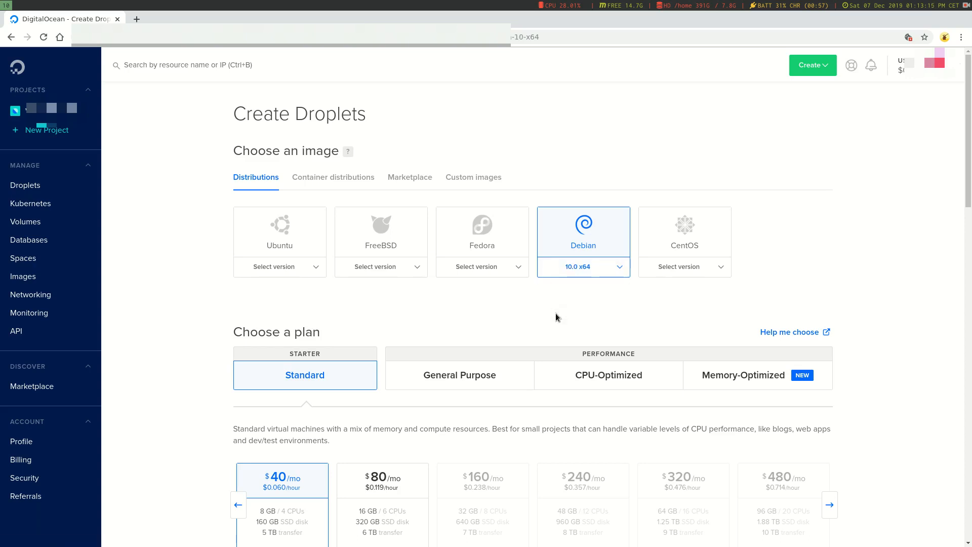
mouse_move(480, 304)
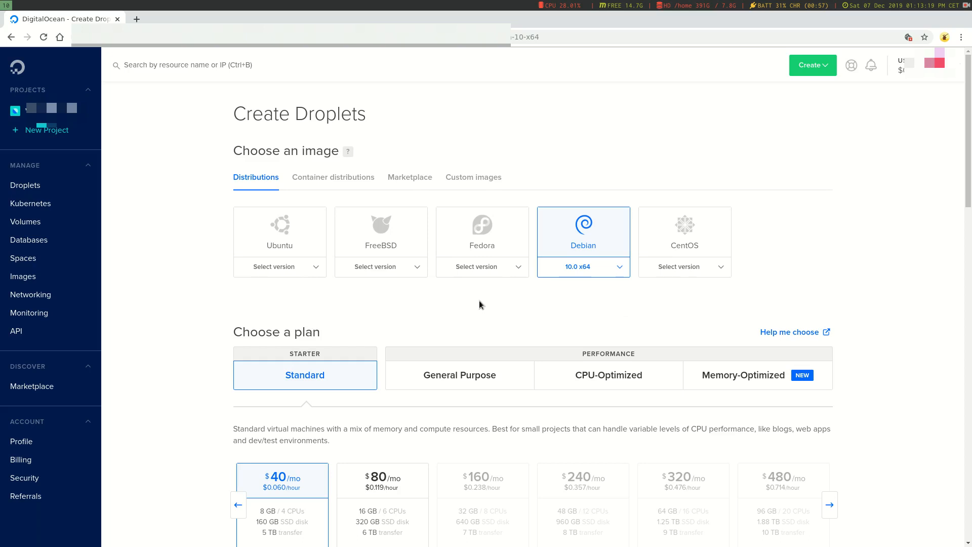
scroll(down, 3)
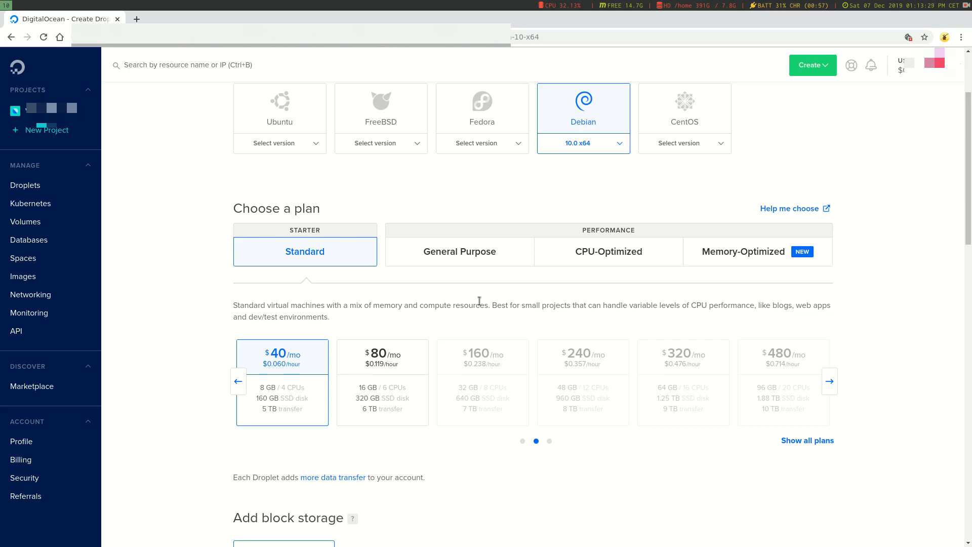
mouse_move(472, 299)
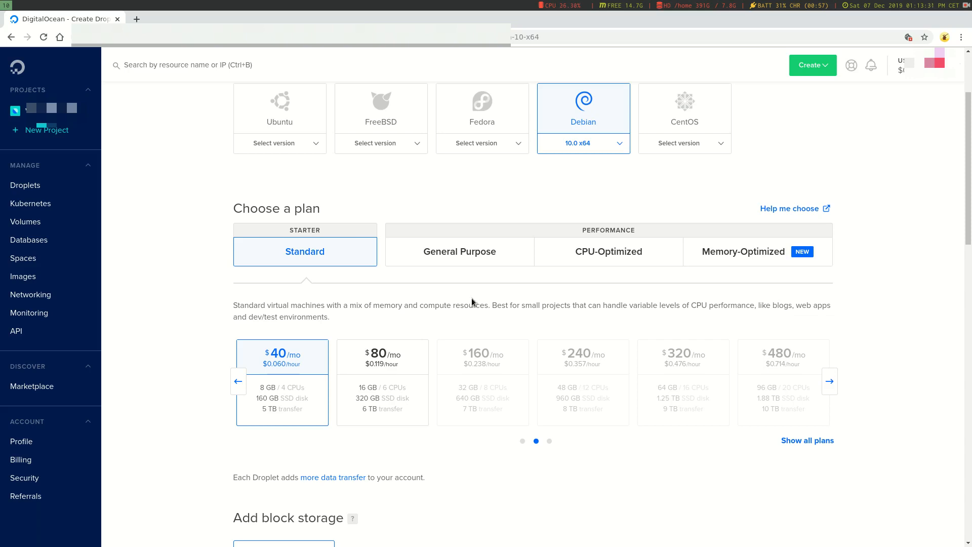
mouse_move(437, 290)
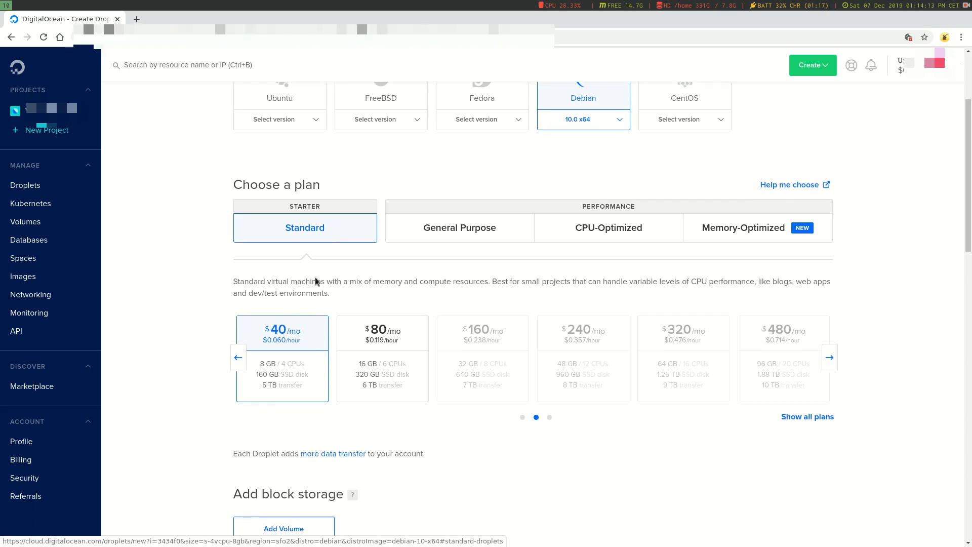
mouse_move(291, 352)
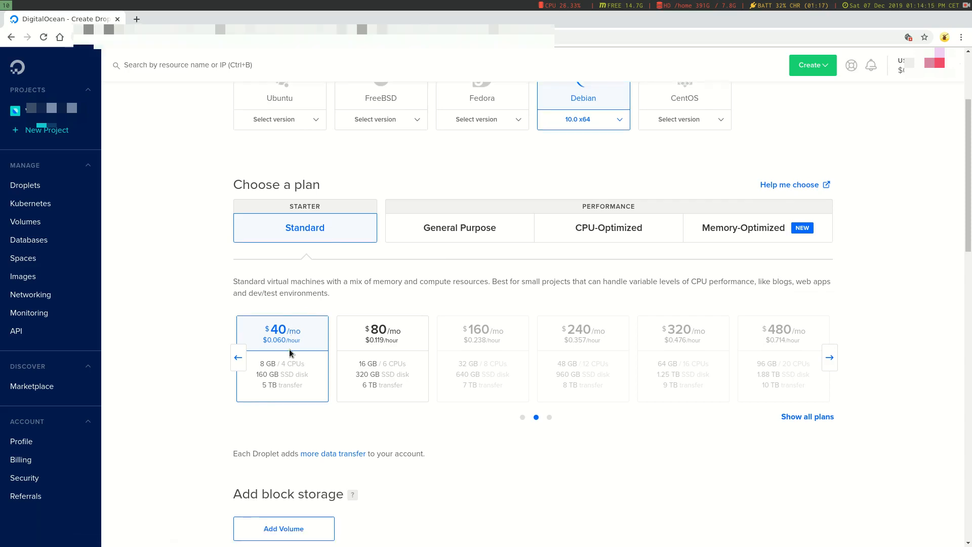
scroll(down, 3)
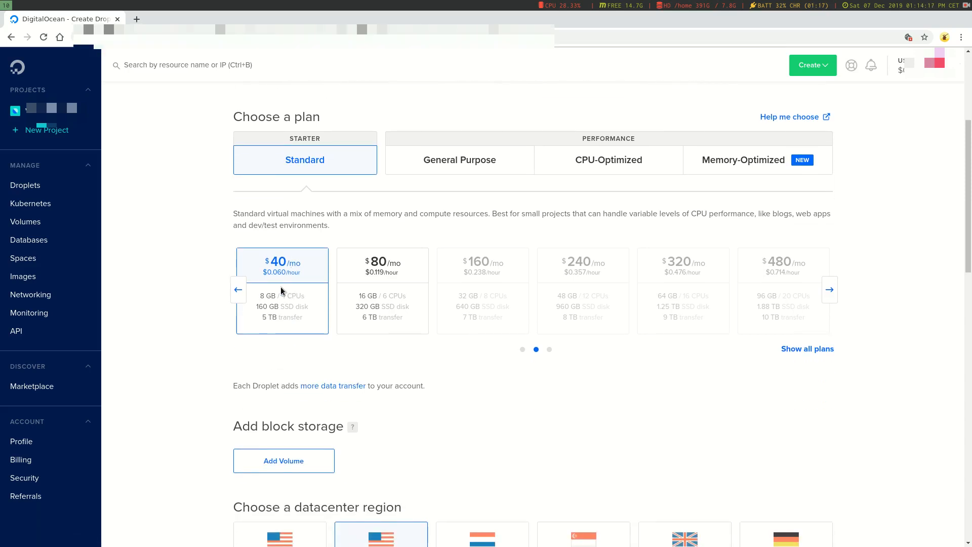
scroll(down, 3)
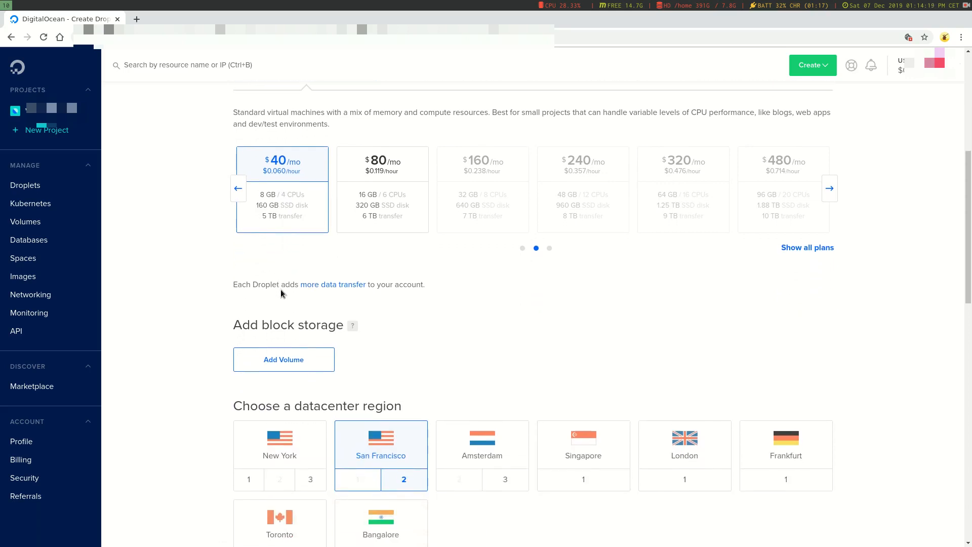
scroll(down, 3)
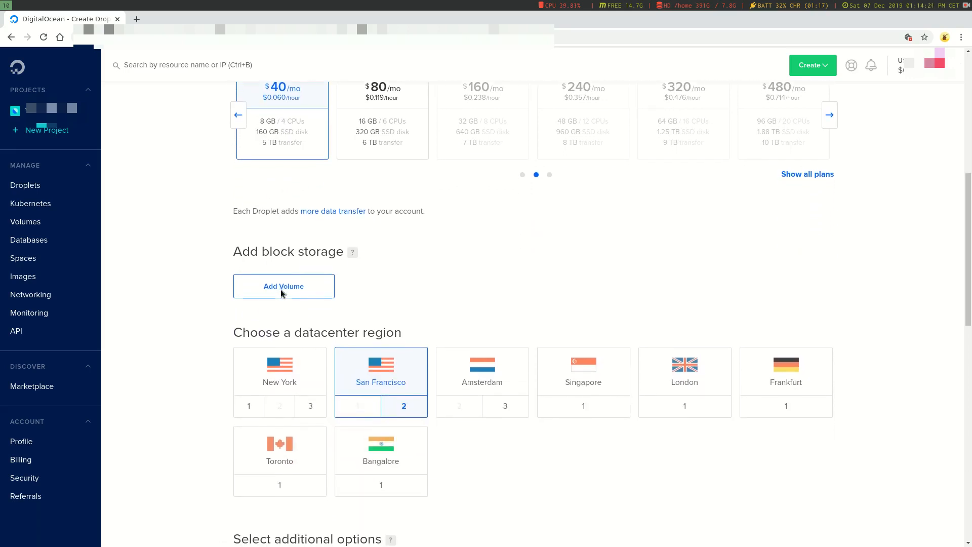
scroll(down, 3)
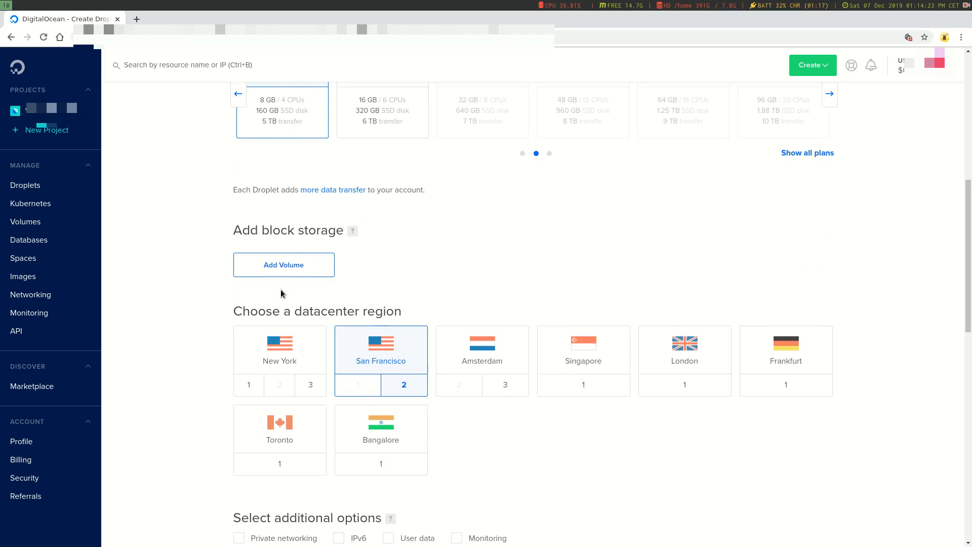
scroll(down, 3)
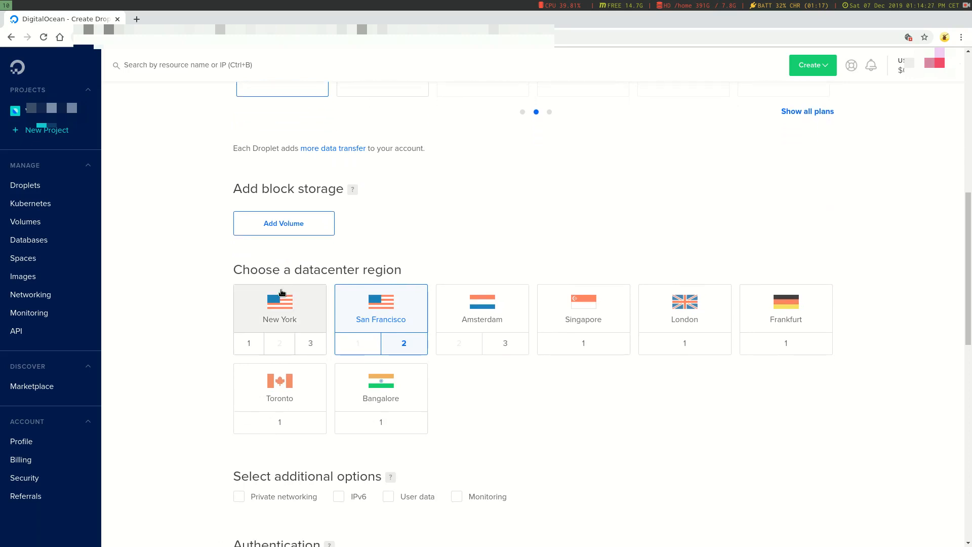
scroll(up, 3)
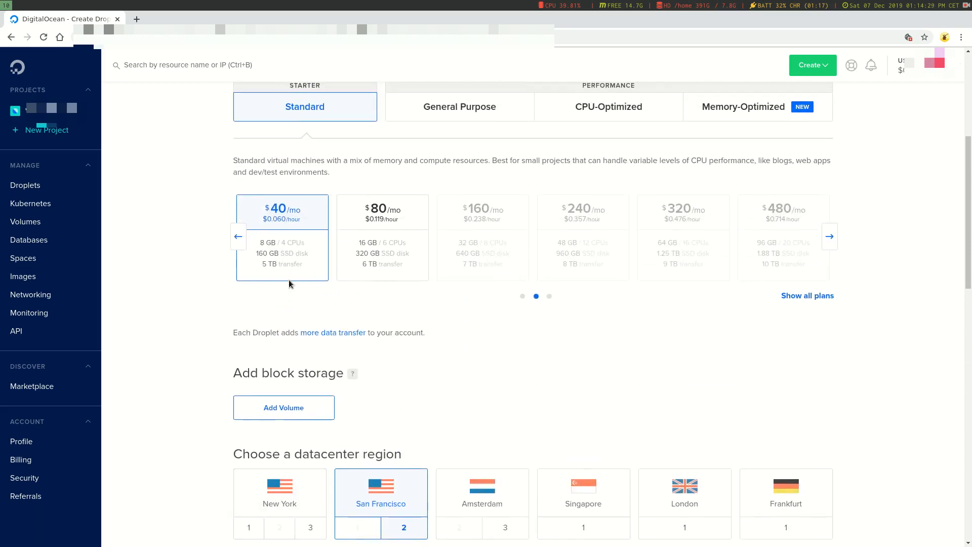
mouse_move(296, 221)
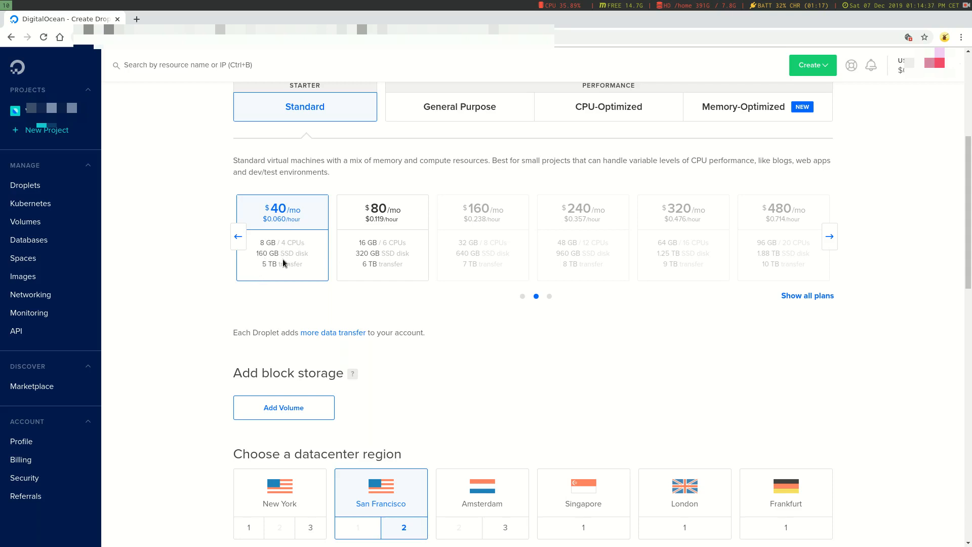
mouse_move(276, 274)
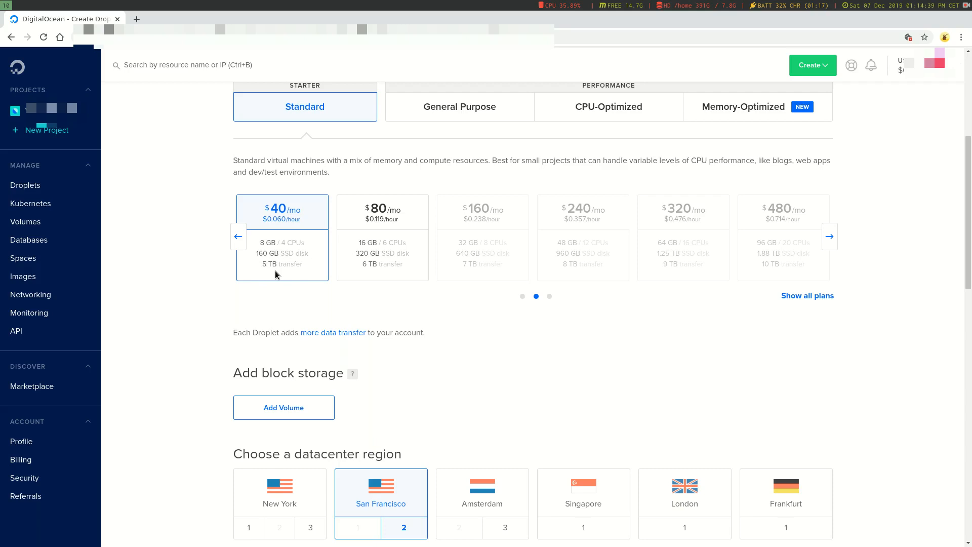
scroll(down, 3)
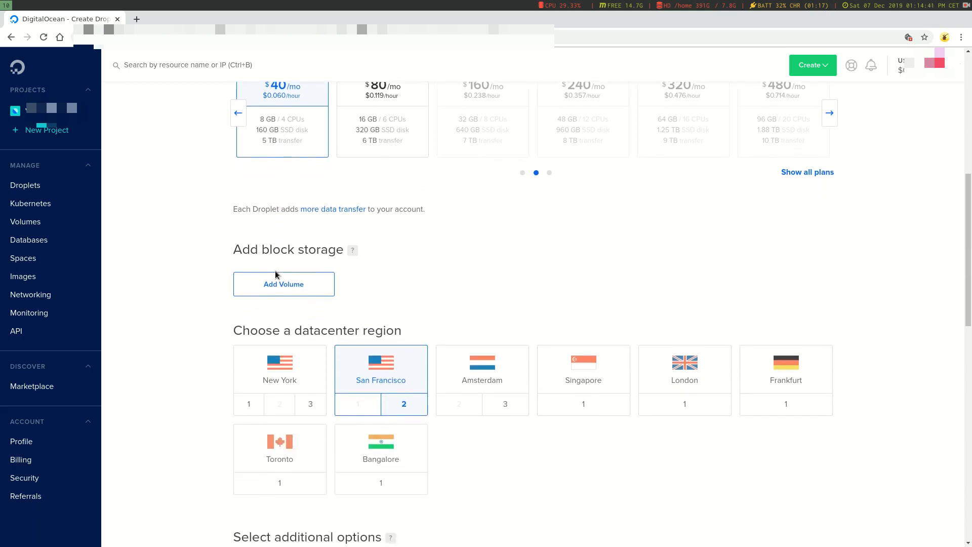
Scroll the droplet form down to the region and authentication sections.
scroll(down, 3)
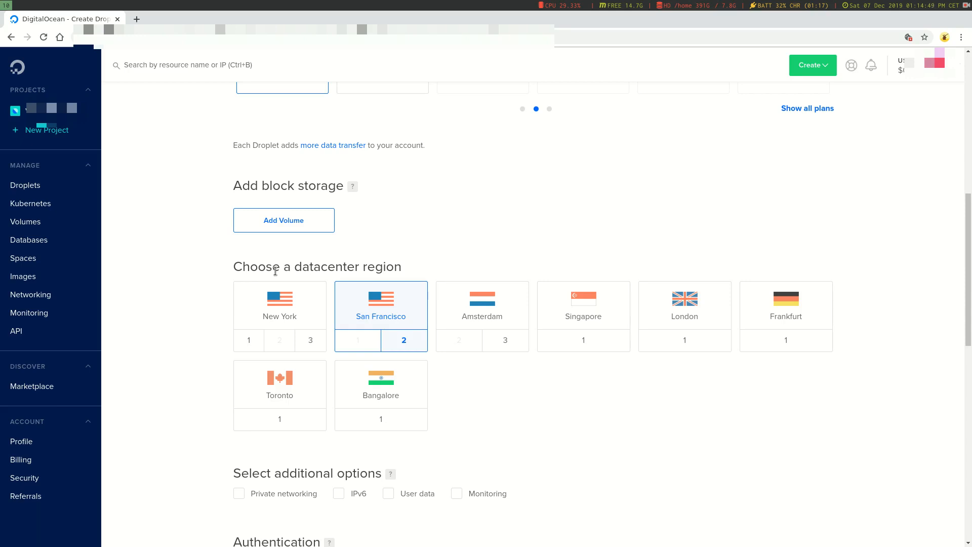
mouse_move(774, 324)
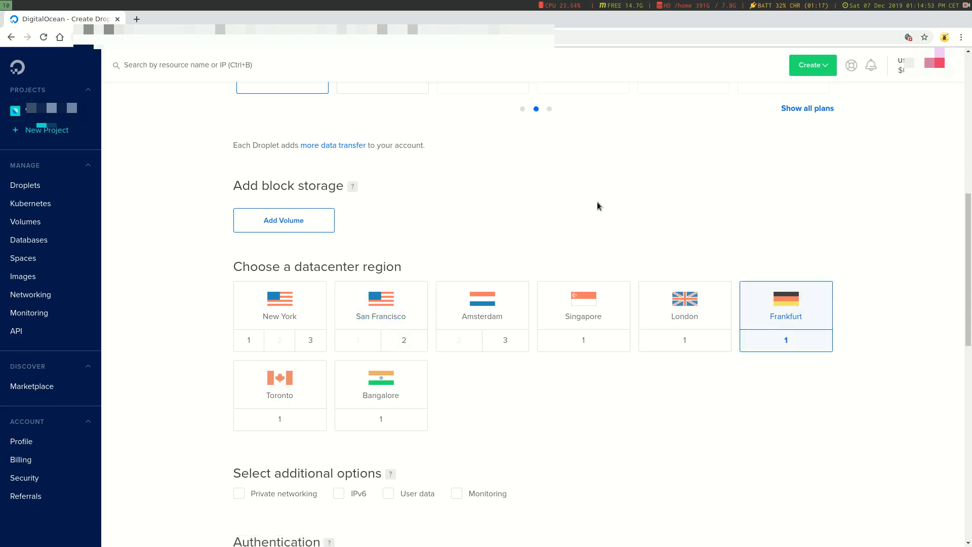
scroll(down, 3)
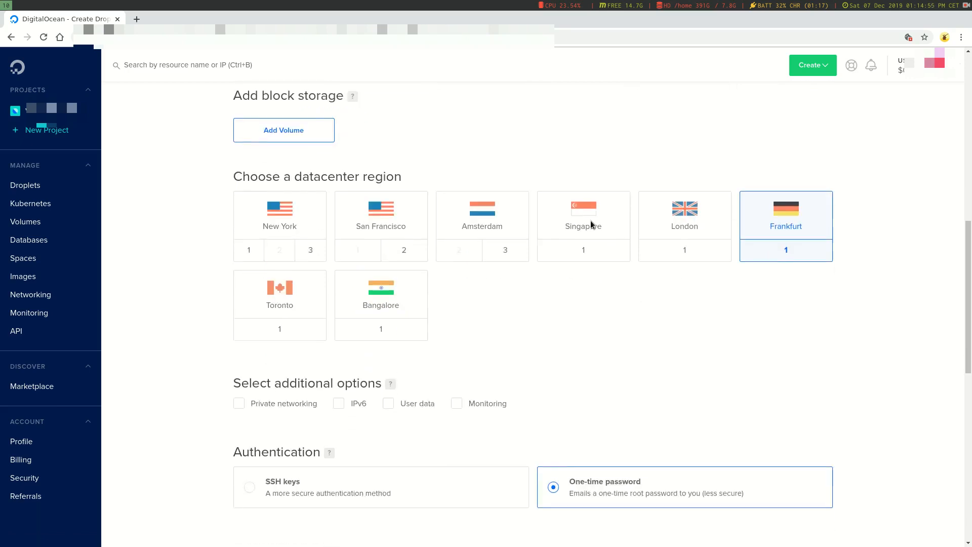
scroll(down, 3)
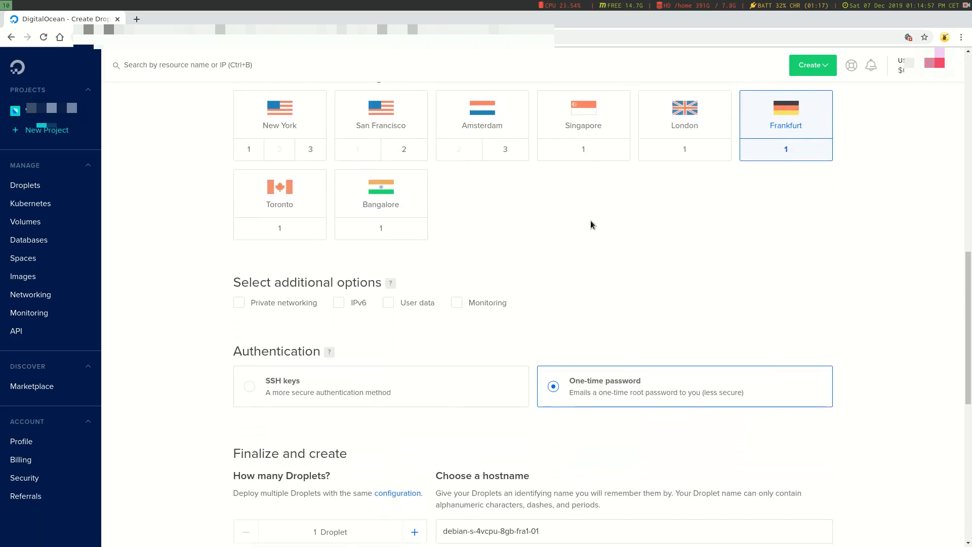
mouse_move(295, 325)
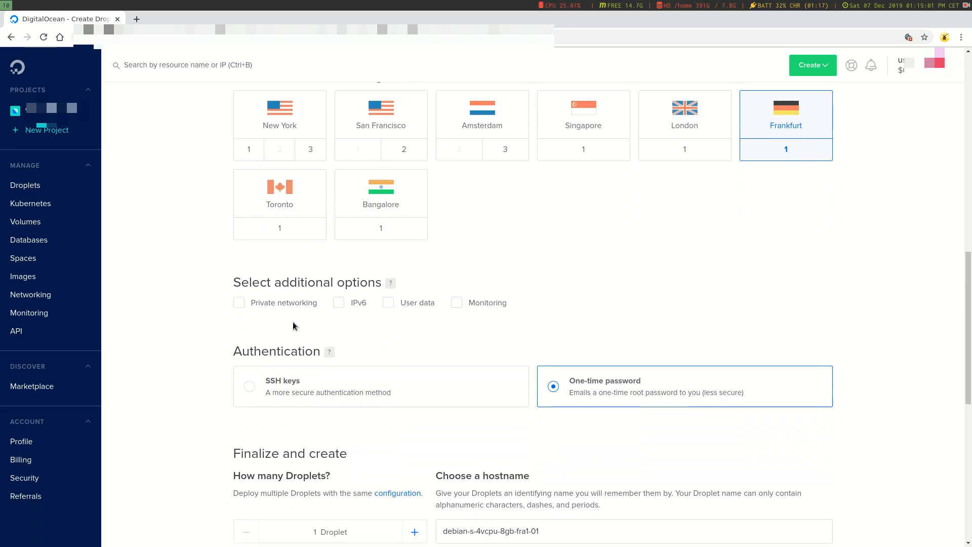
mouse_move(336, 318)
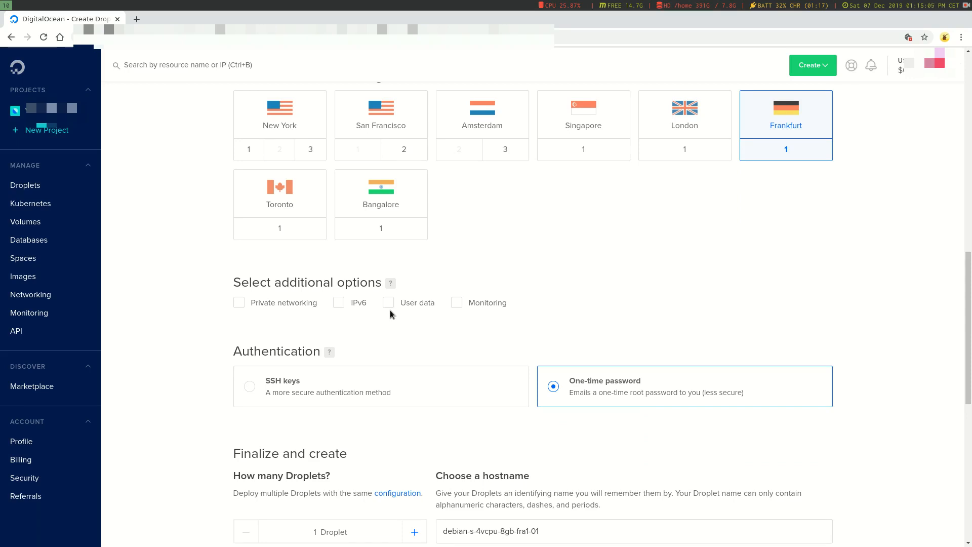
scroll(down, 3)
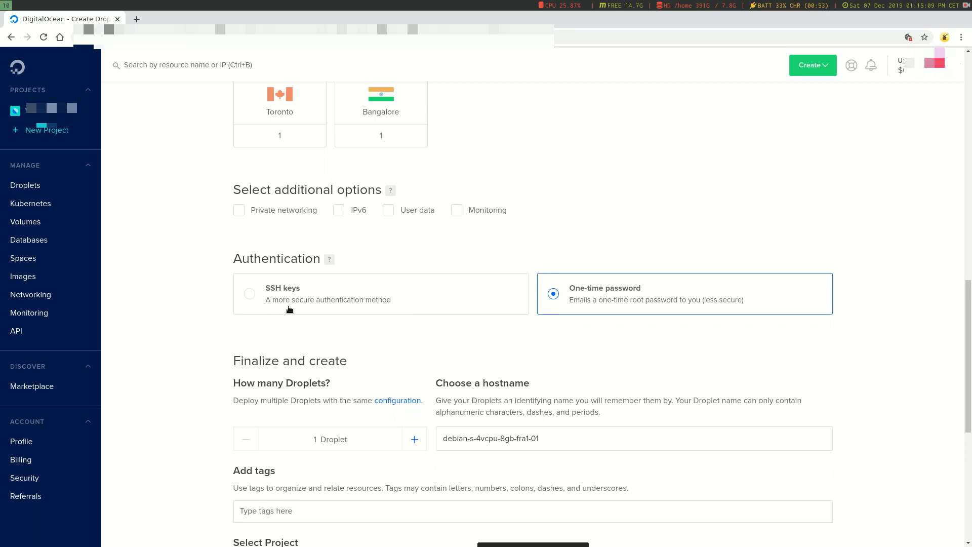
mouse_move(496, 283)
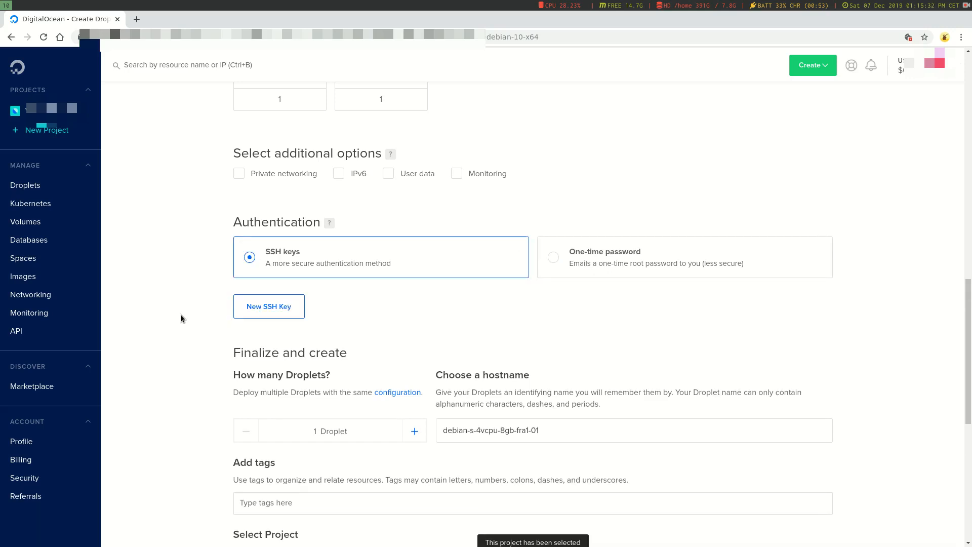
Bring up the New SSH Key dialog, dismiss it once, then reopen it.
click(270, 306)
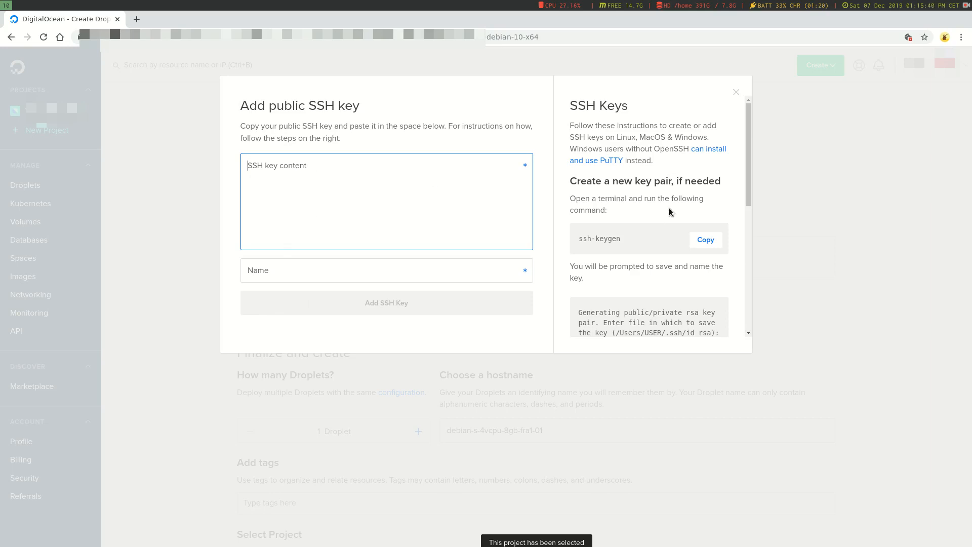
click(736, 92)
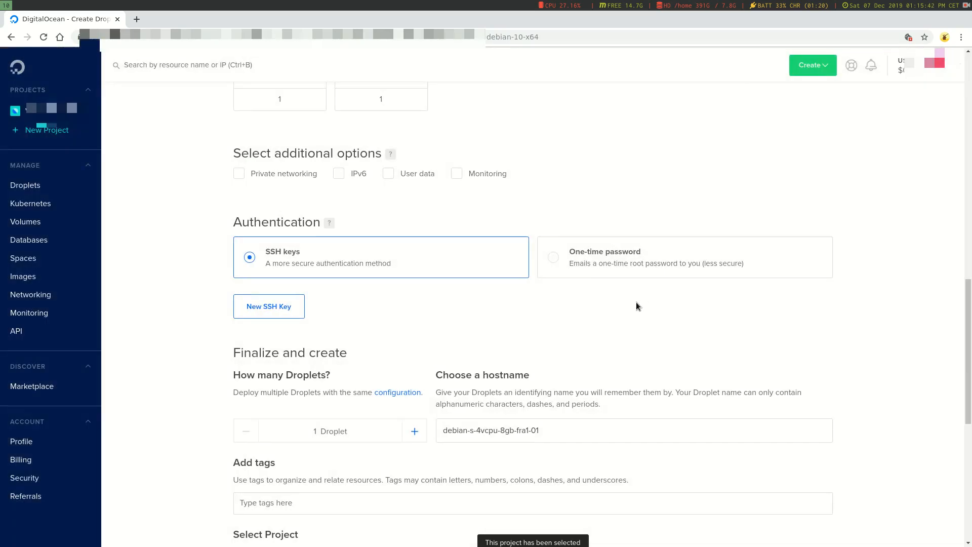
mouse_move(592, 265)
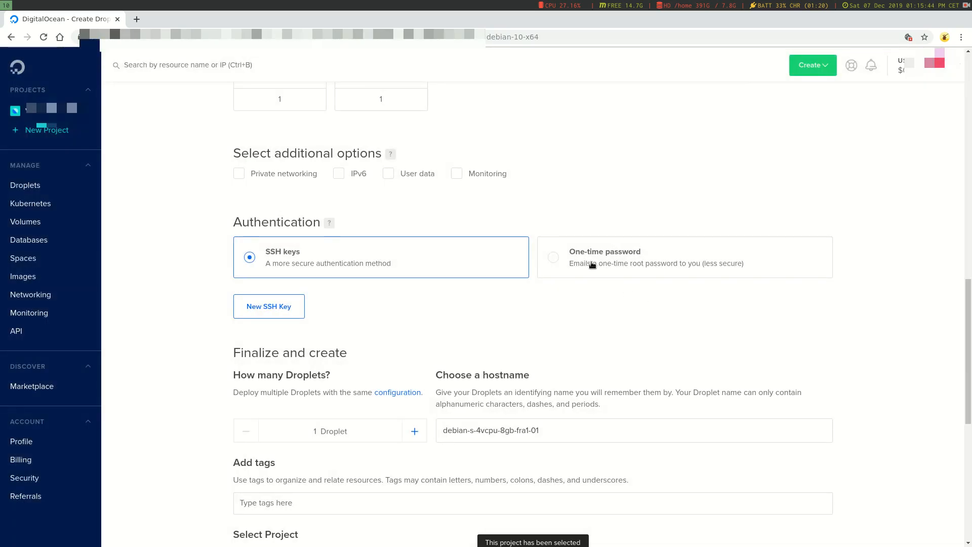
mouse_move(502, 364)
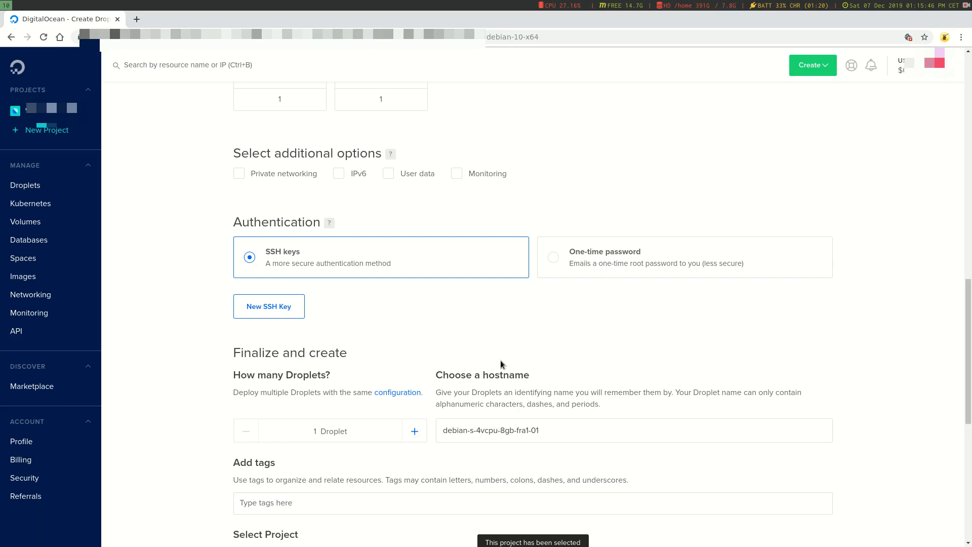
mouse_move(280, 239)
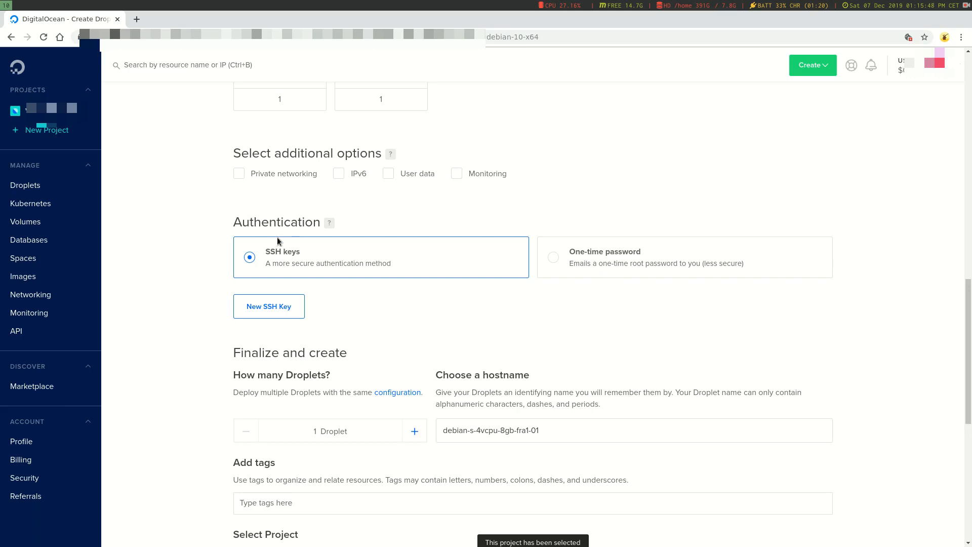
mouse_move(260, 316)
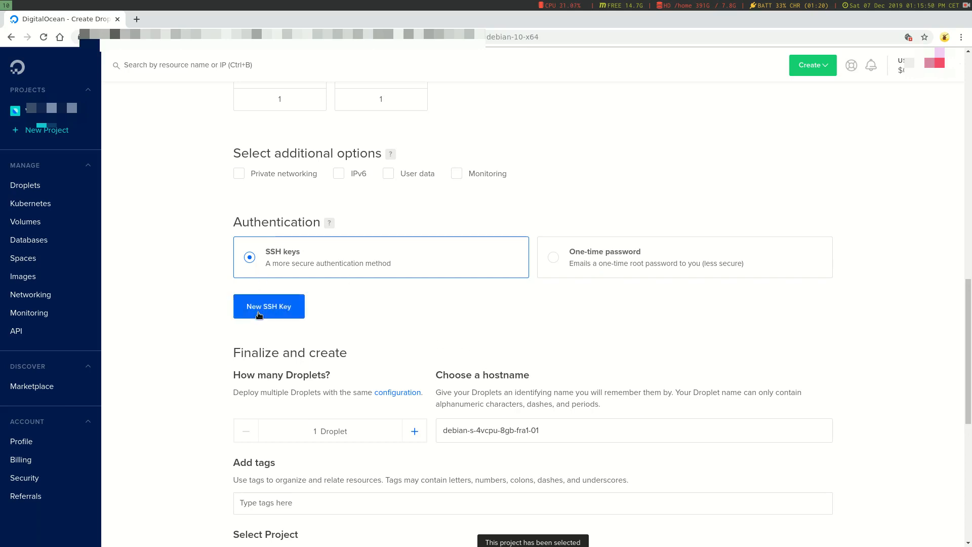
click(269, 306)
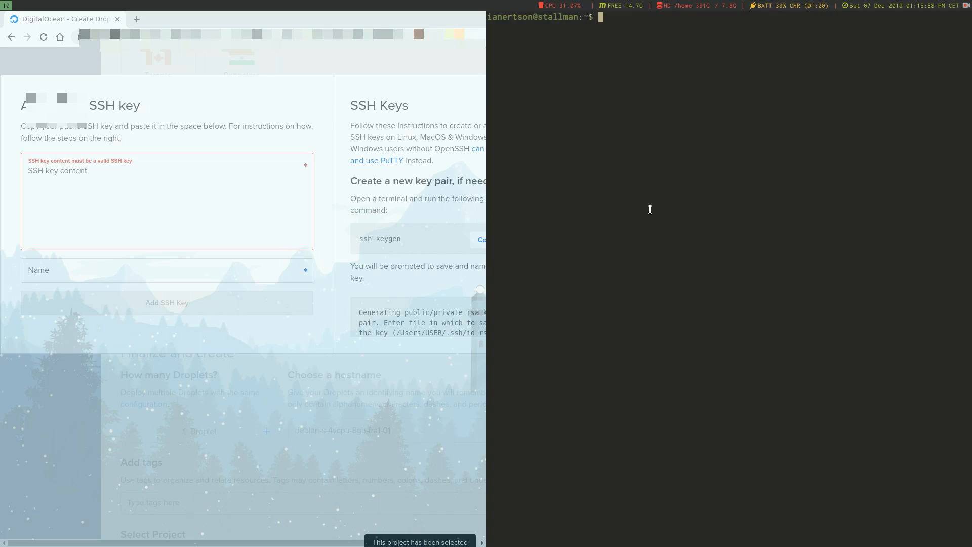
Print ~/.ssh/id_rsa.pub in Terminal and paste the key into the SSH key content field.
text(cat ~/)
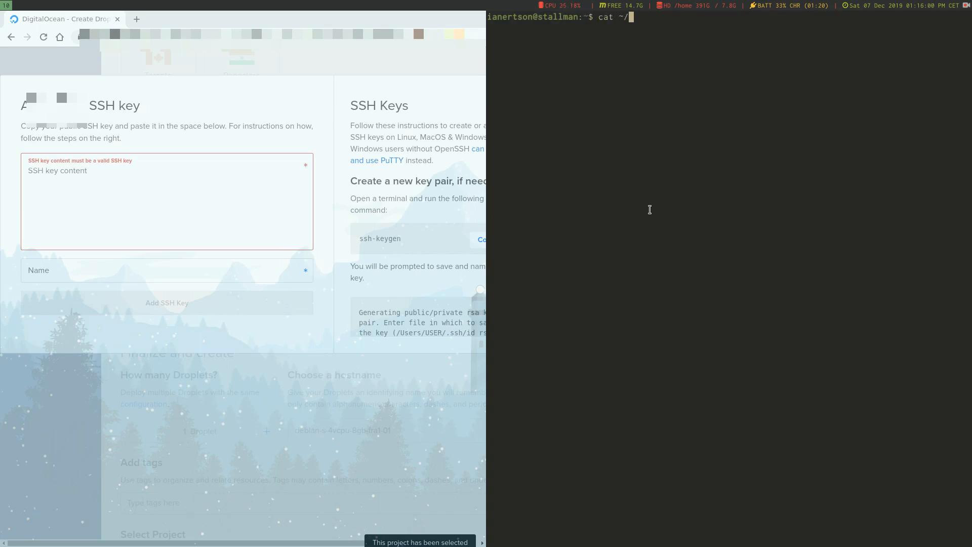
text(.)
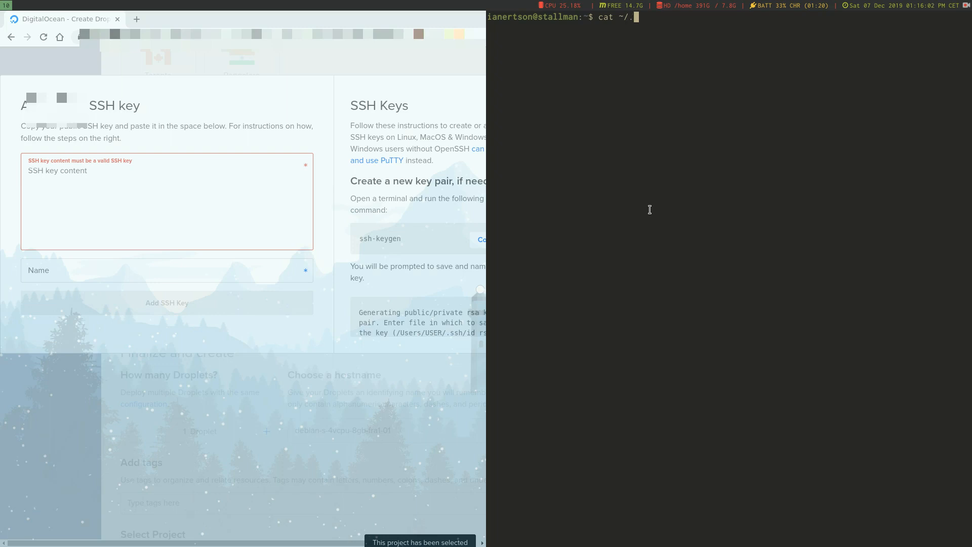
key(Tab)
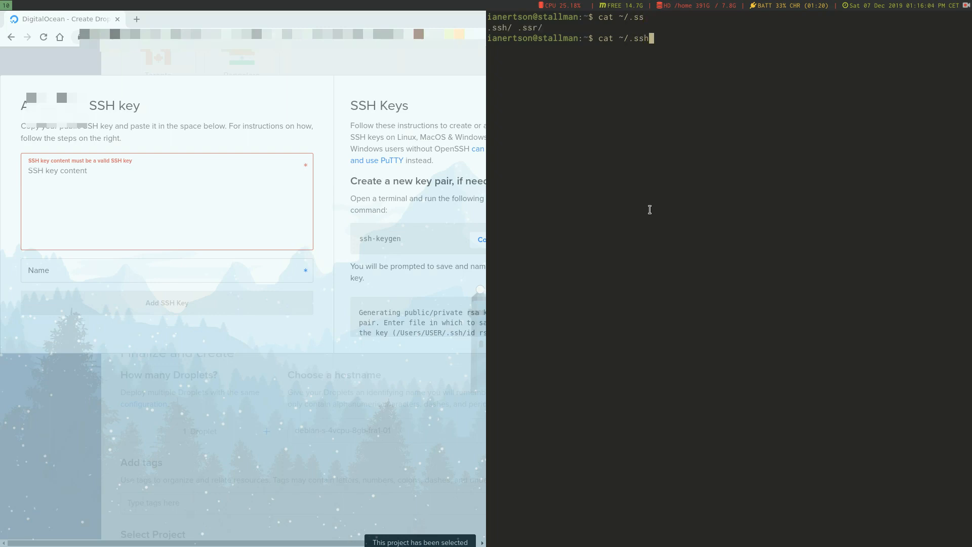
text(/id_r)
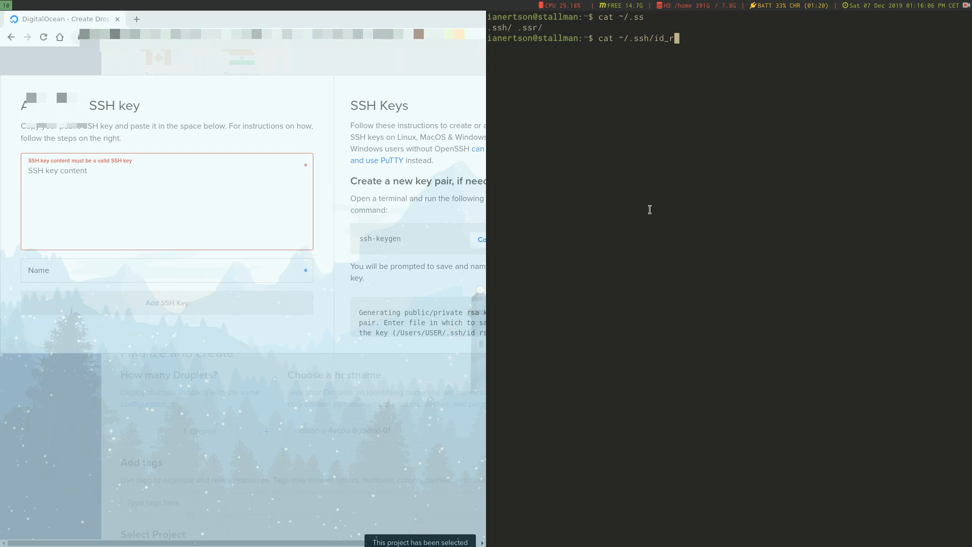
key(Return)
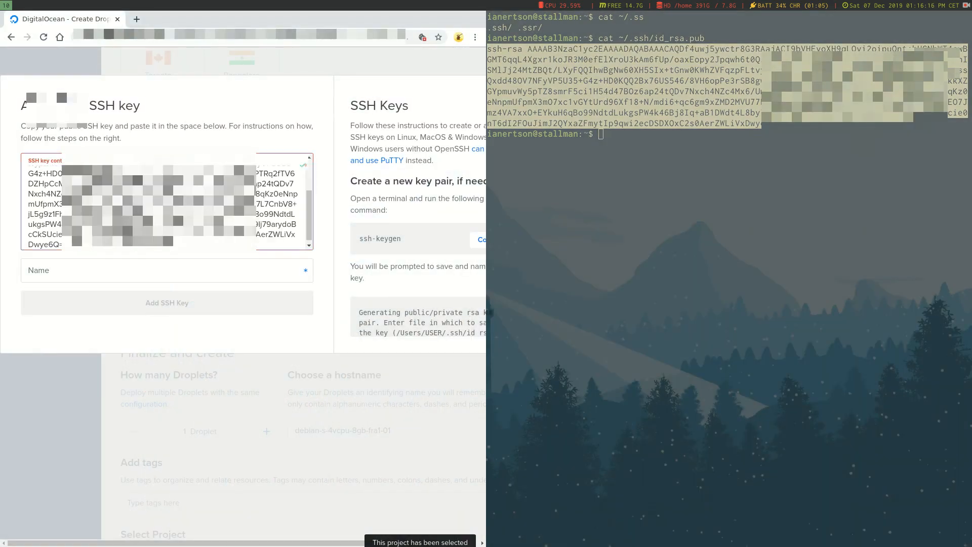
text(set)
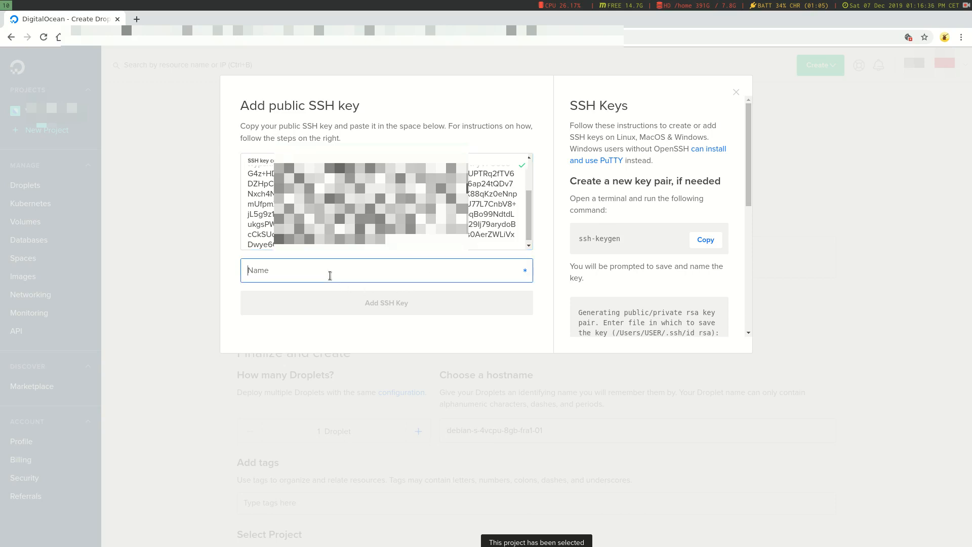
Name the key sebastian and add it so it is ticked for authentication.
text(sebas)
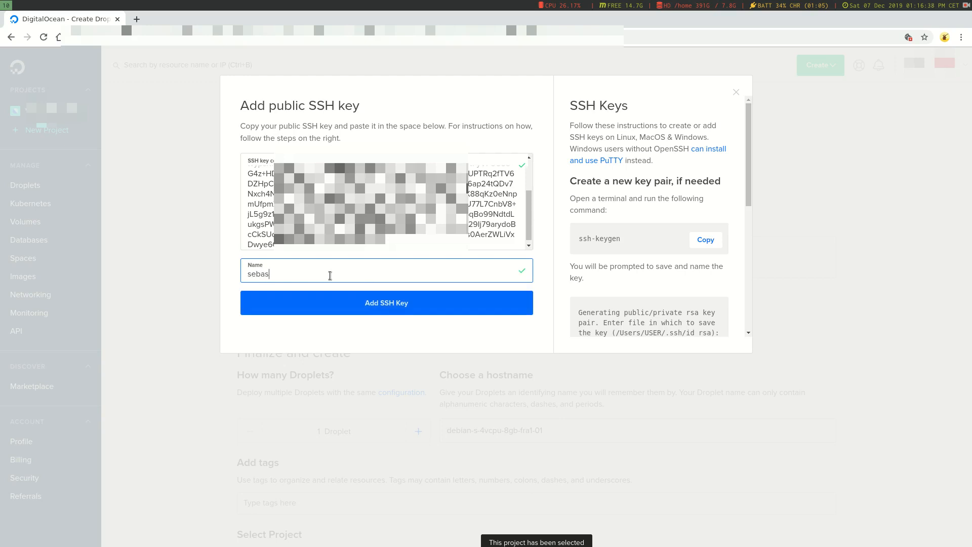
click(387, 303)
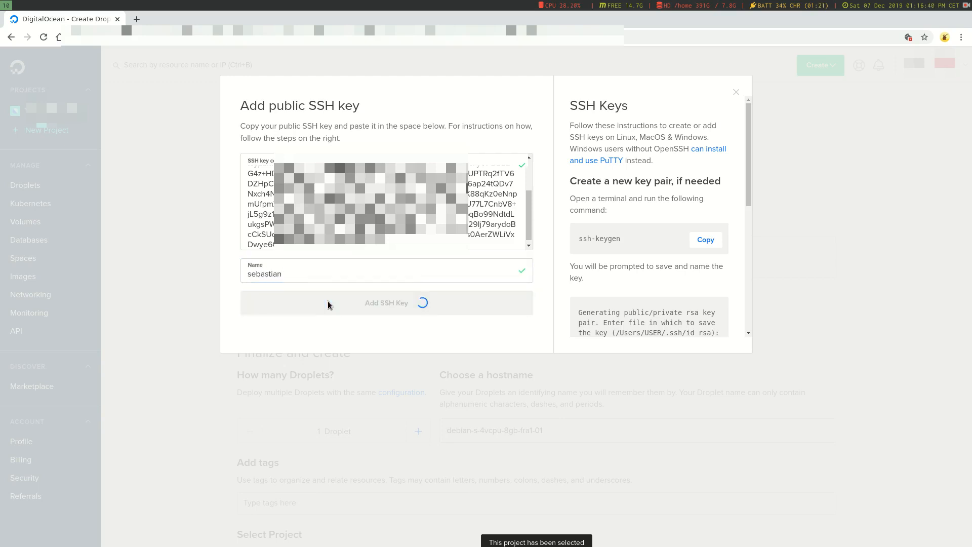
click(387, 302)
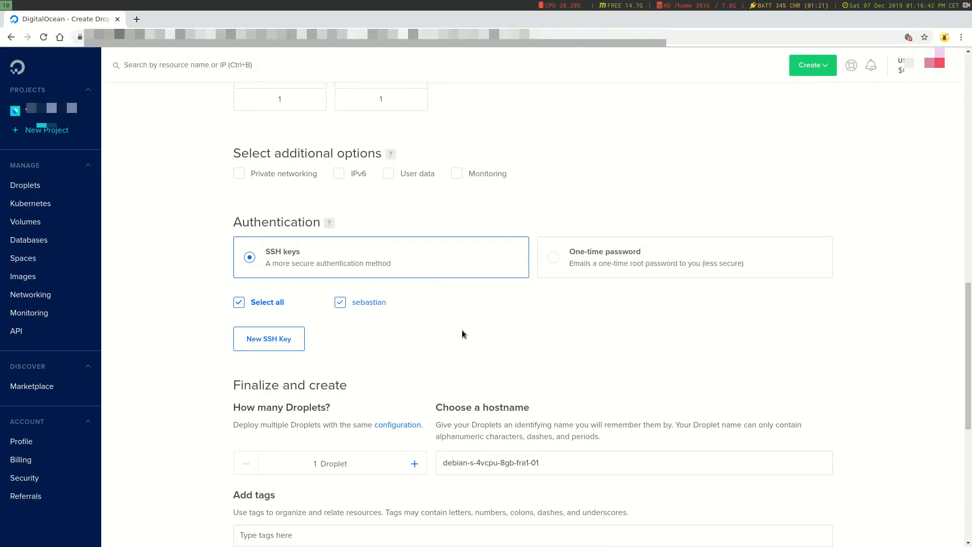
Replace the default debian hostname with frankfurt.
scroll(down, 3)
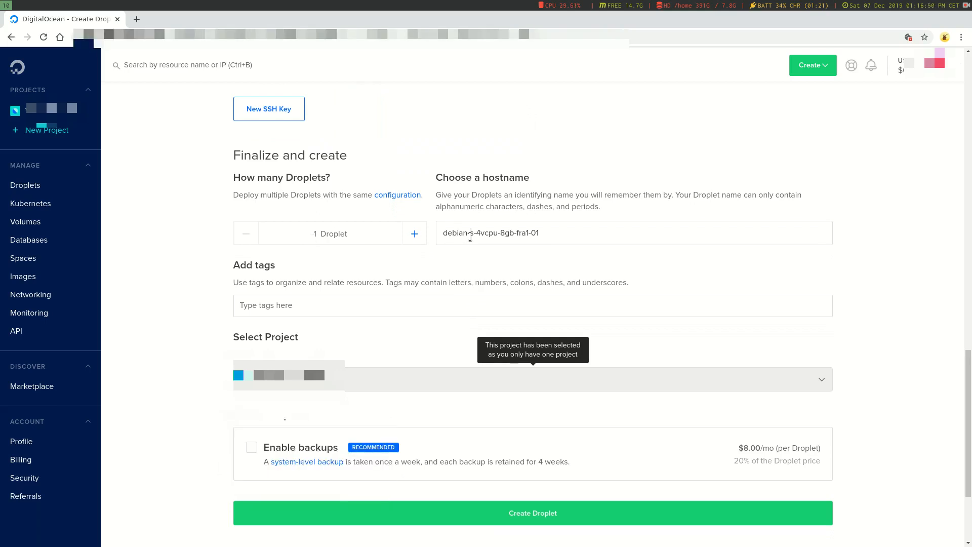
click(492, 233)
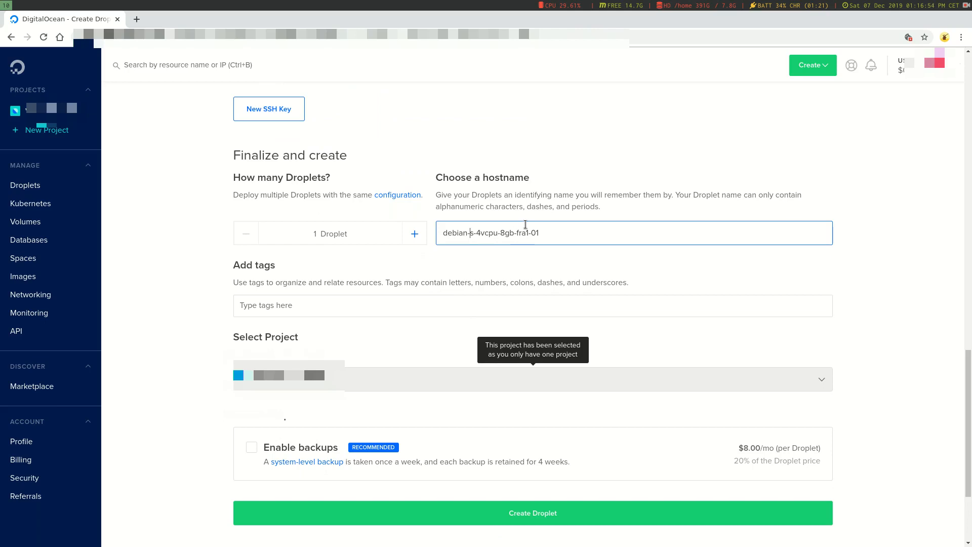
double_click(491, 233)
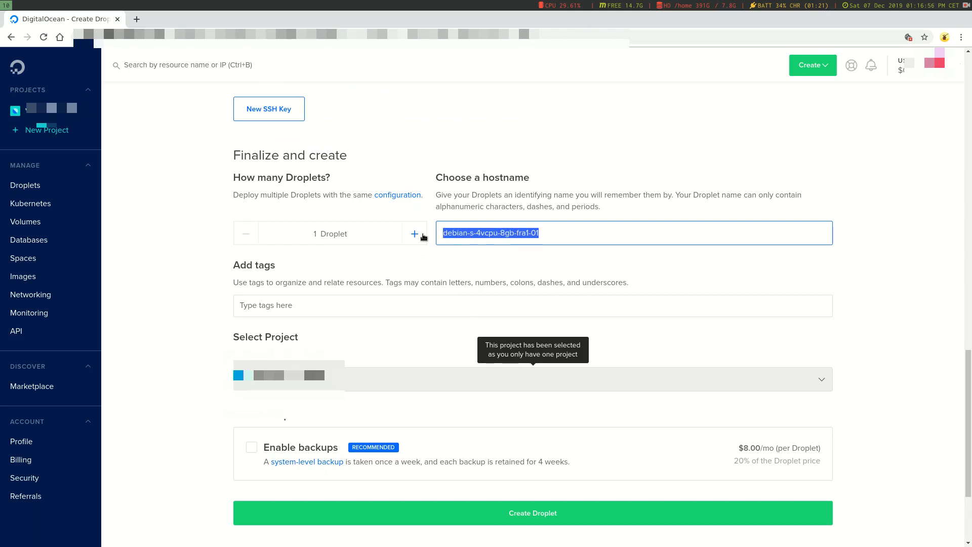
text(frankfurt)
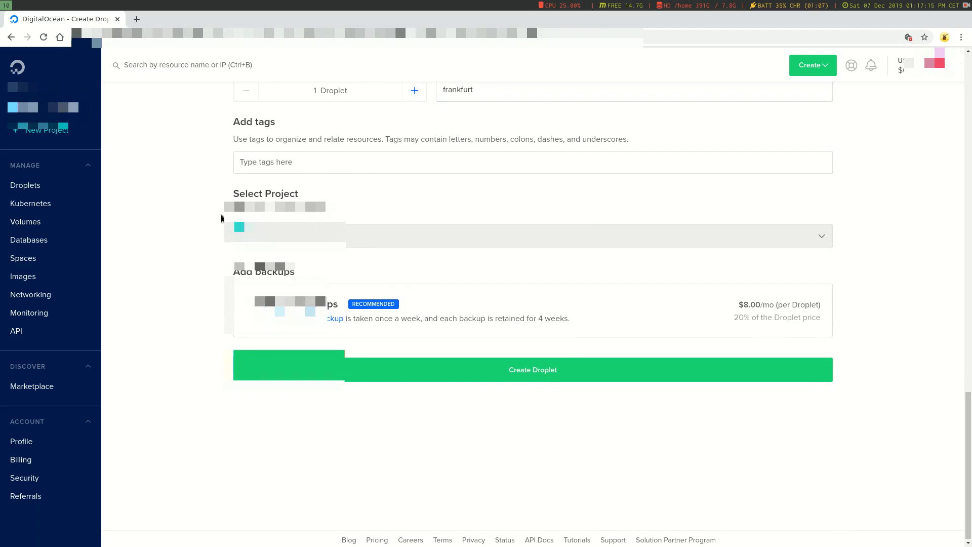
mouse_move(532, 235)
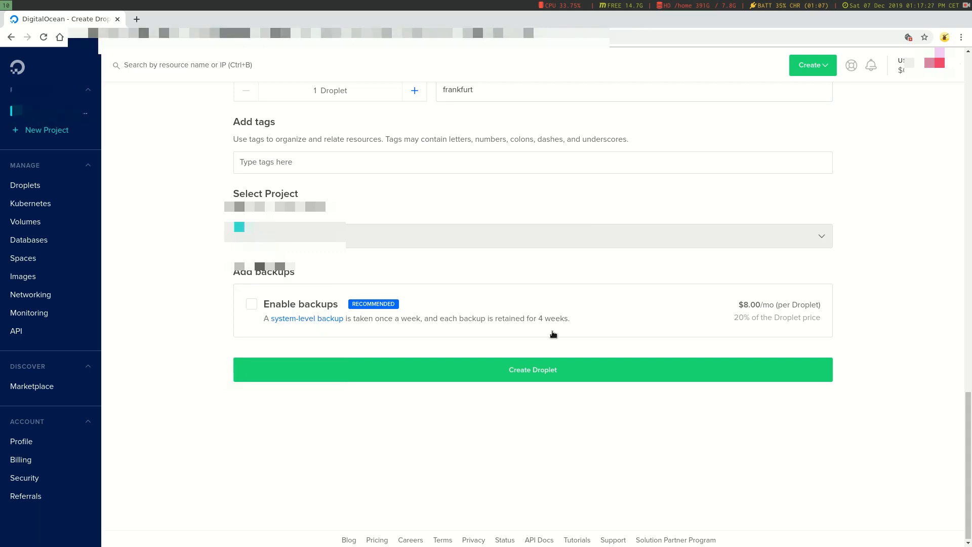
mouse_move(695, 306)
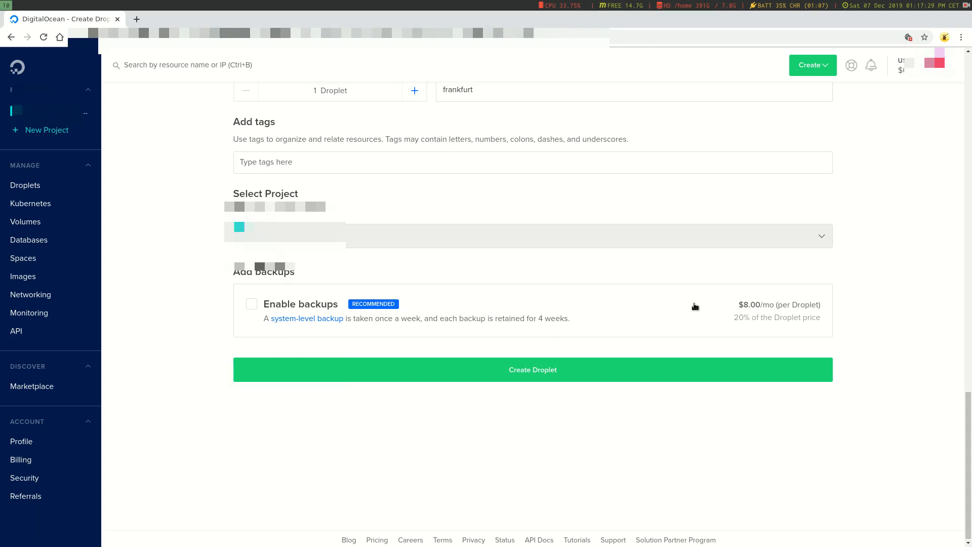
mouse_move(710, 317)
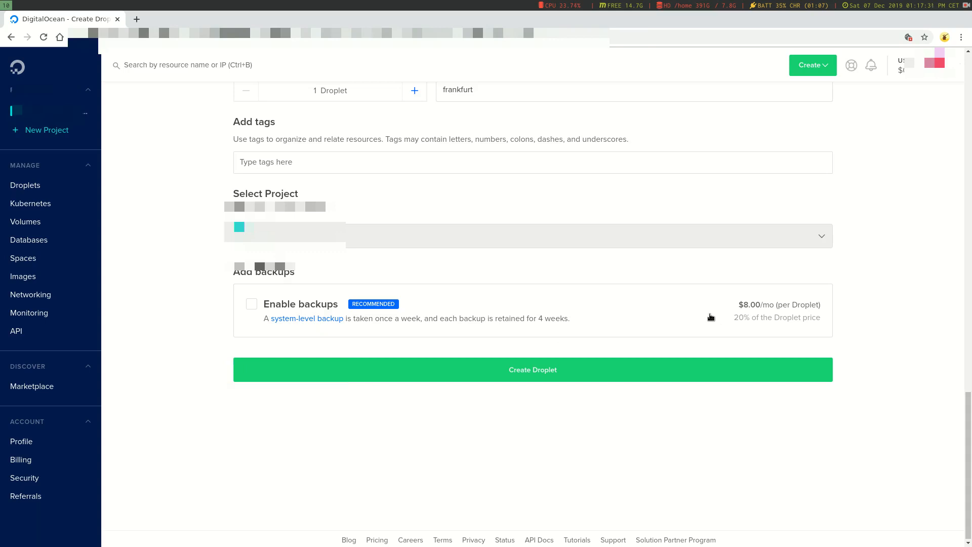
mouse_move(731, 323)
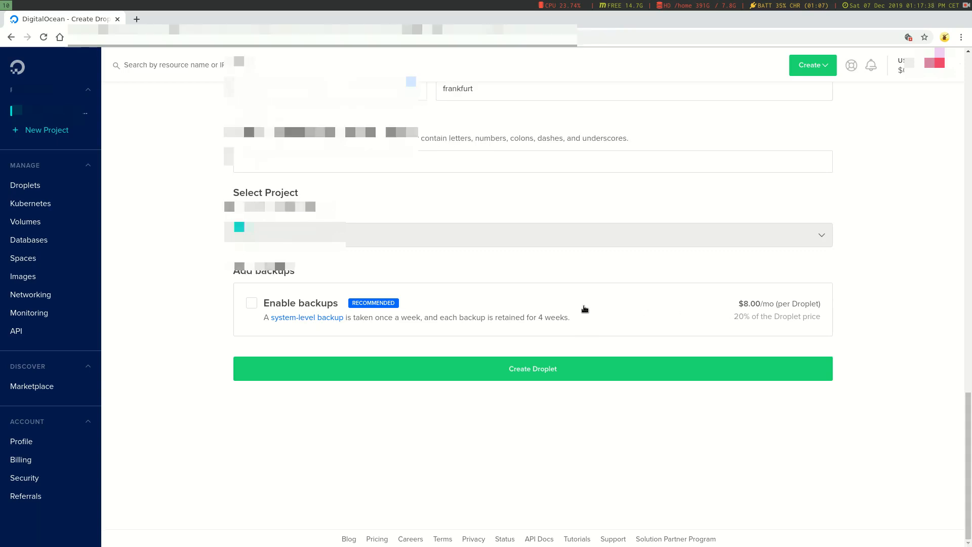
Submit the form so the frankfurt droplet is created and listed.
click(528, 369)
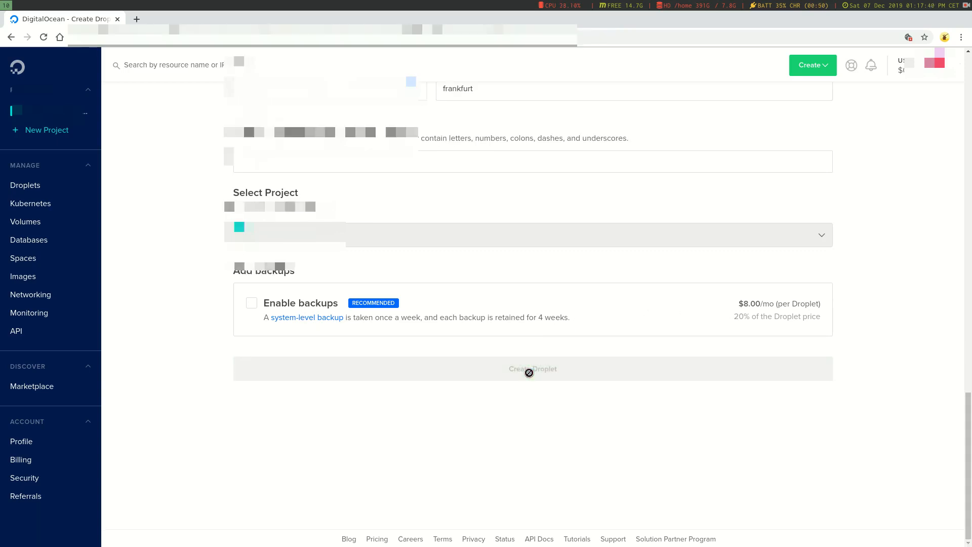
click(529, 369)
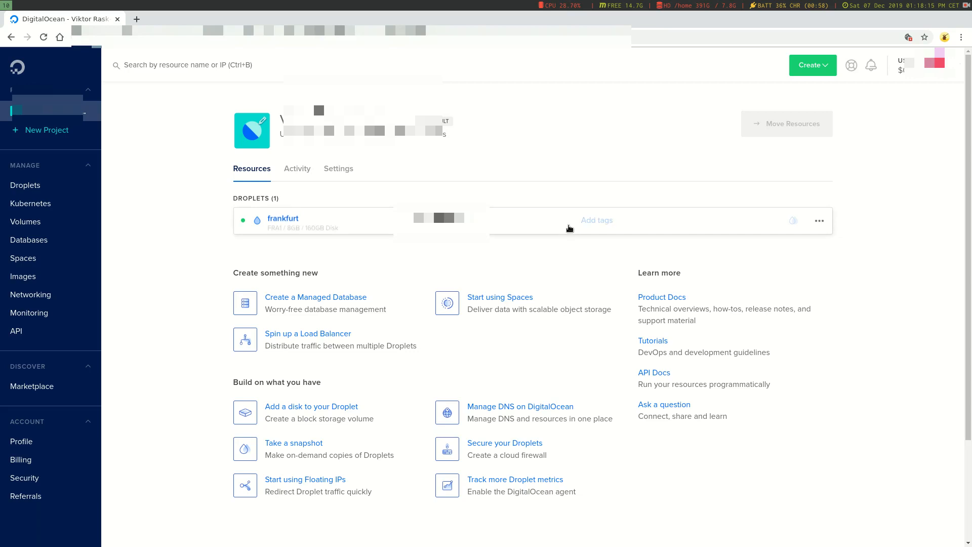
mouse_move(548, 243)
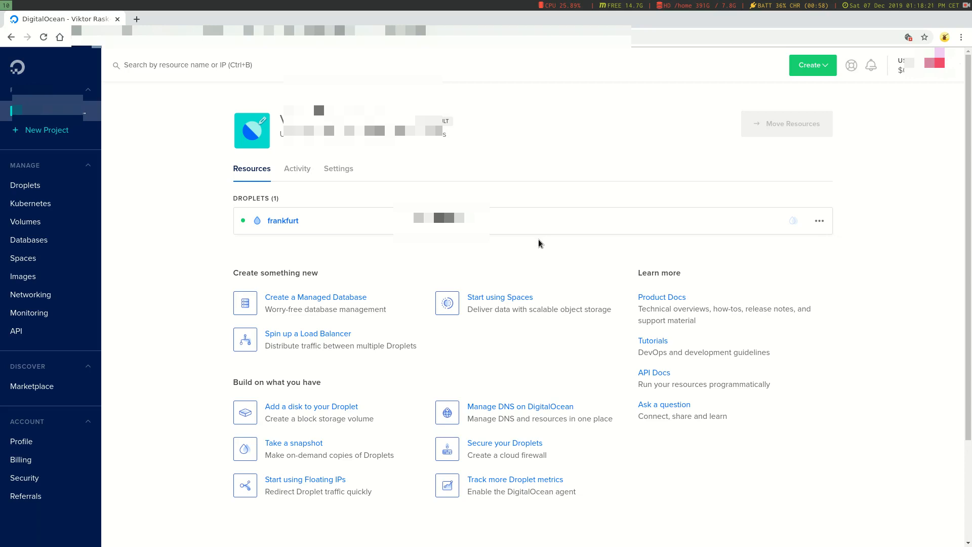
mouse_move(446, 249)
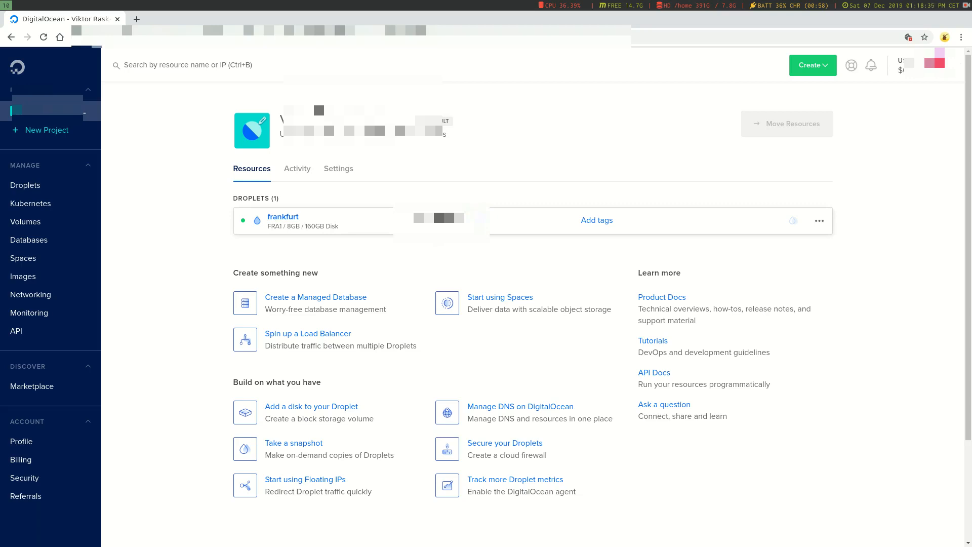
SSH into the frankfurt droplet as root, accept its host key, and confirm with pwd.
click(284, 217)
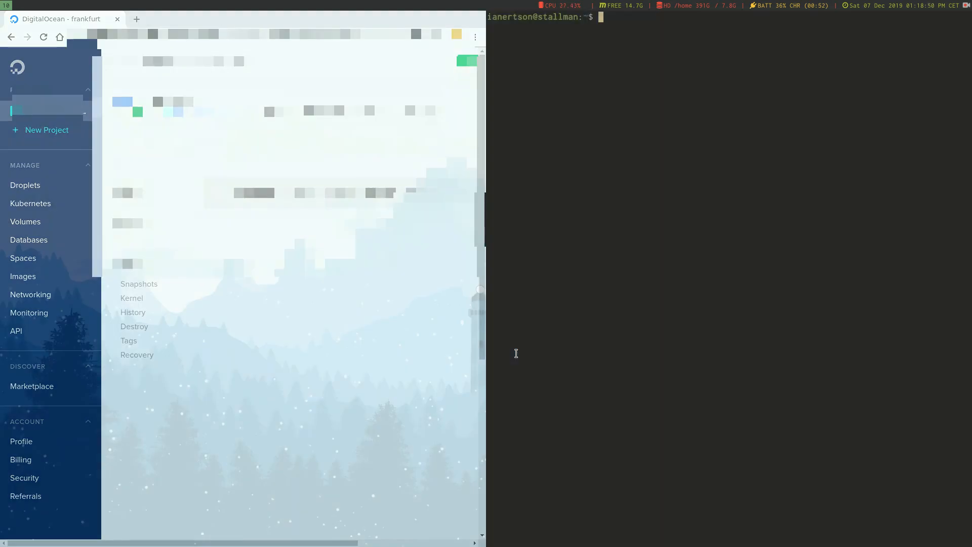
mouse_move(569, 266)
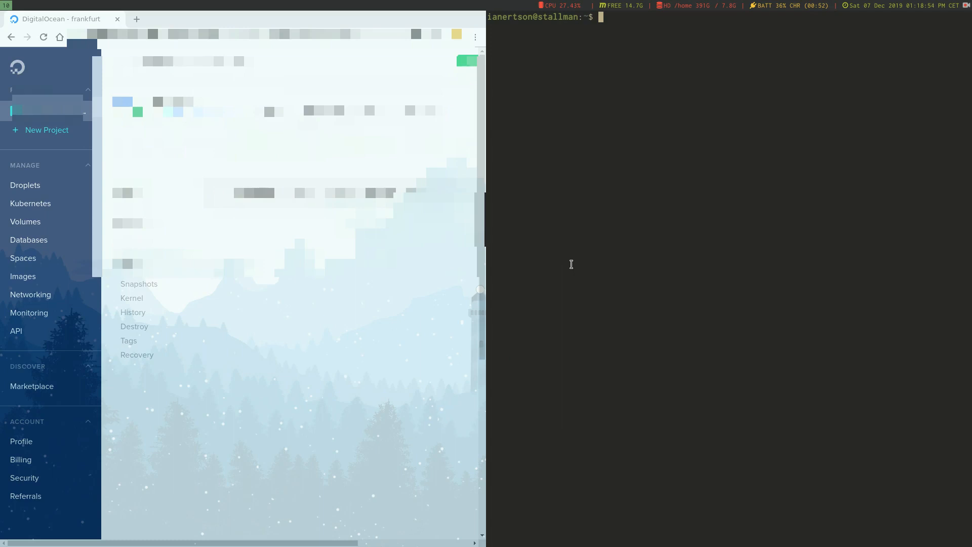
mouse_move(589, 252)
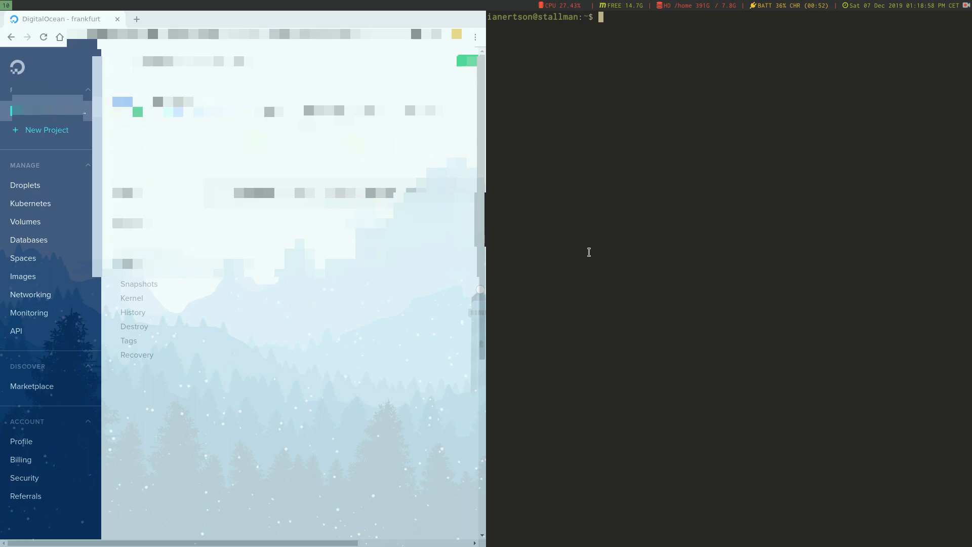
text(ssh)
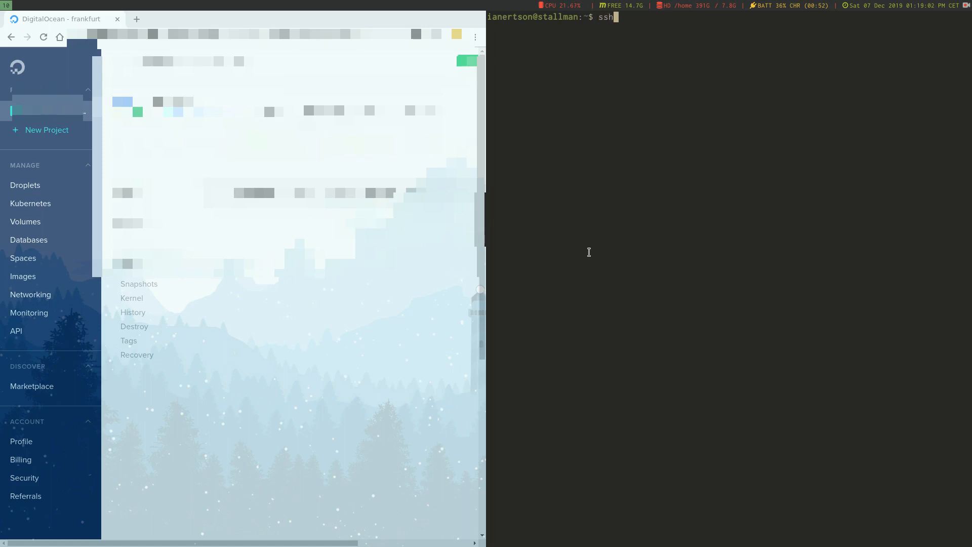
text(root@1 9)
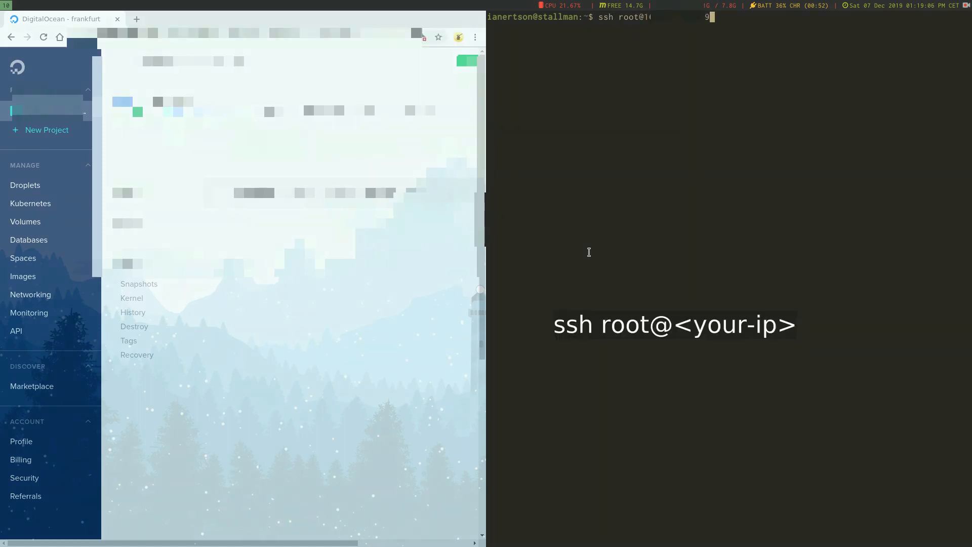
key(Return)
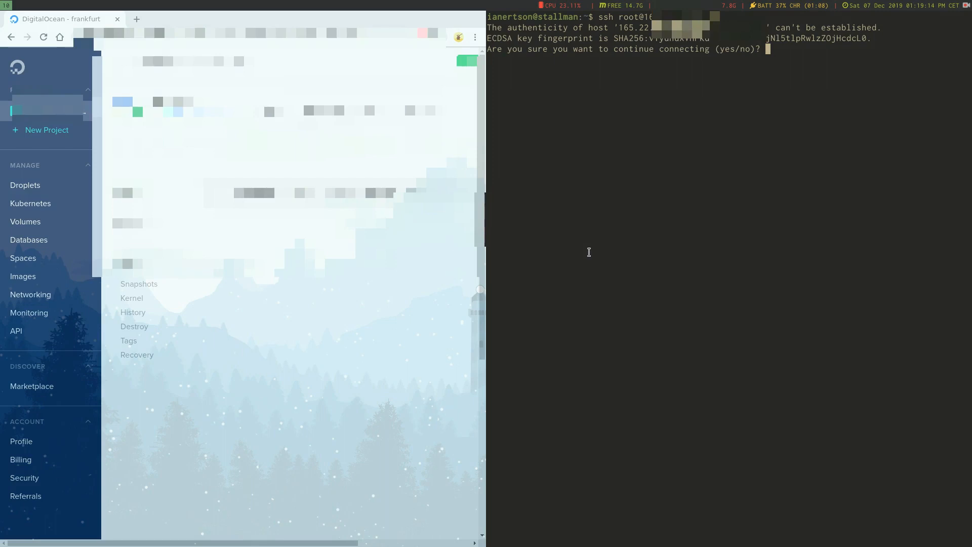
text(yes)
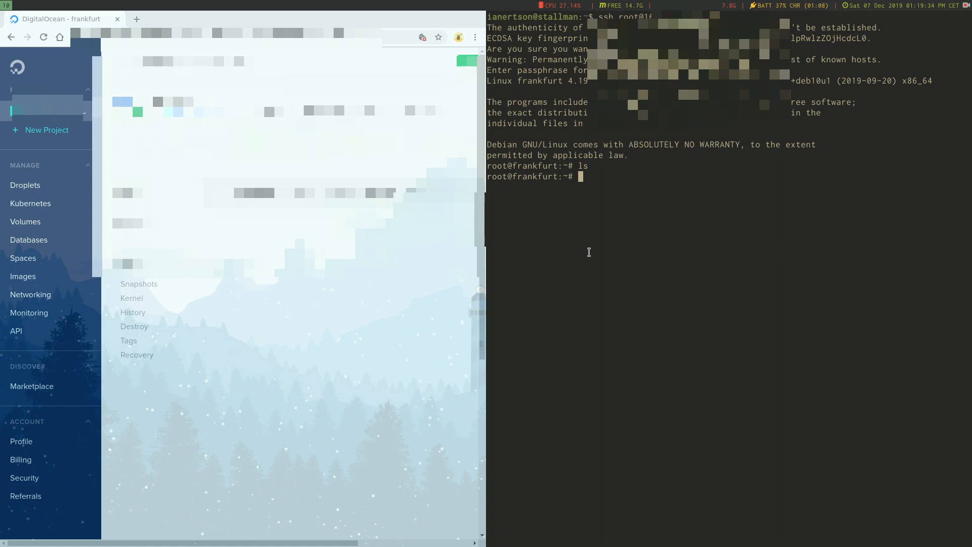
text(pwd)
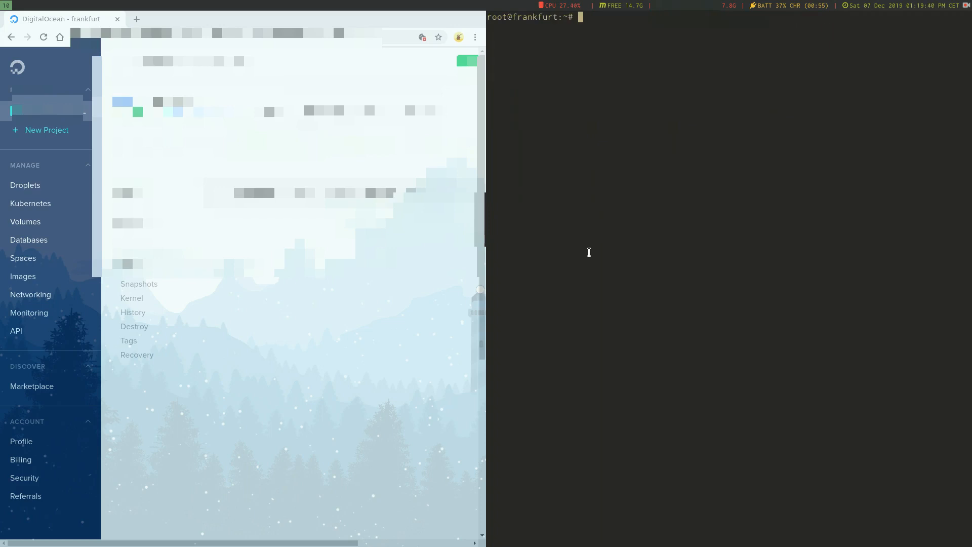
mouse_move(622, 157)
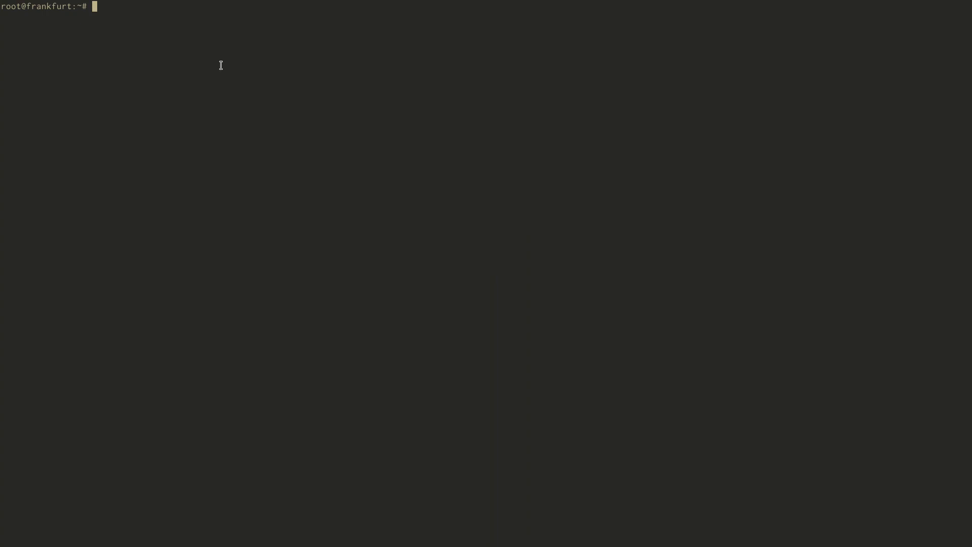
Run apt update then apt upgrade, answering Y to upgrade the packages.
text(apt)
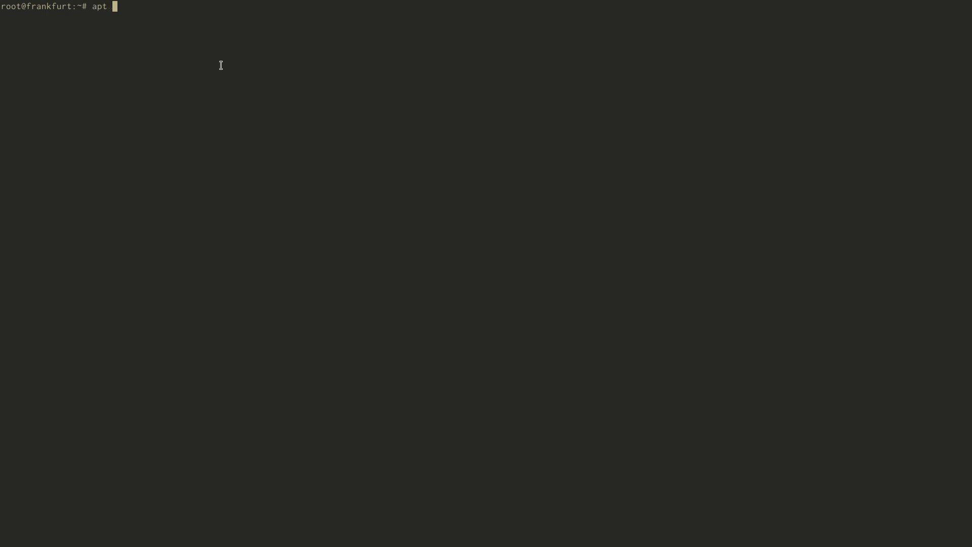
text(update)
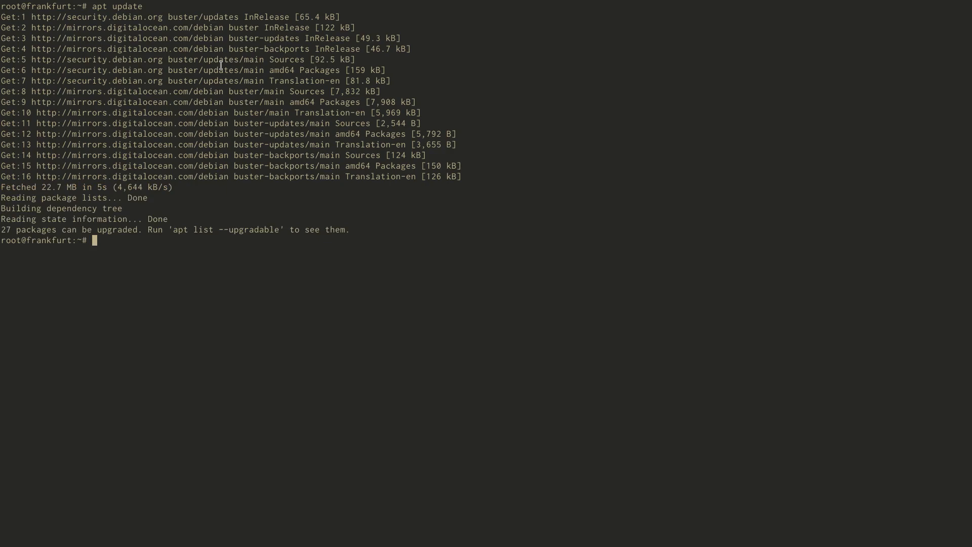
text(apt upgad)
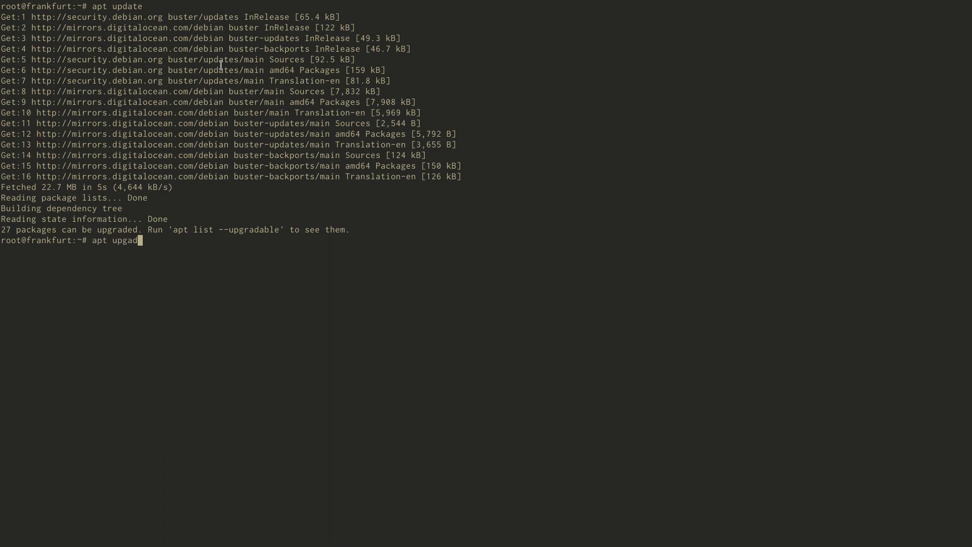
key(Enter)
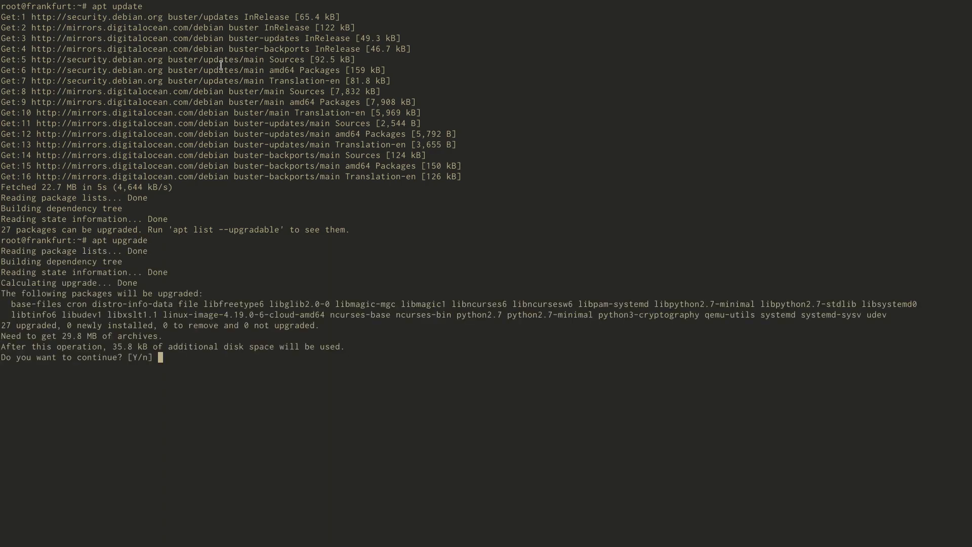
text(Y)
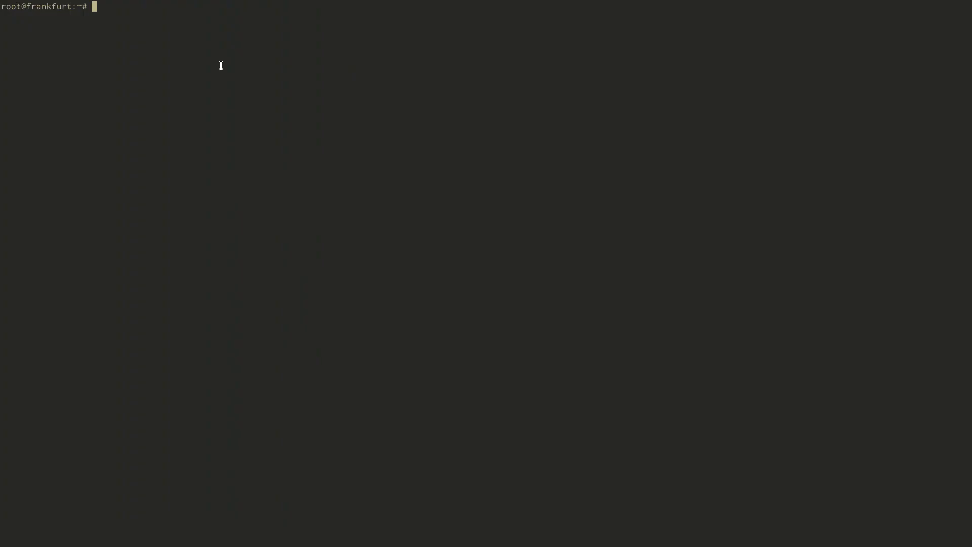
Run apt install nginx and confirm with Y to install nginx and its dependencies.
text(apt)
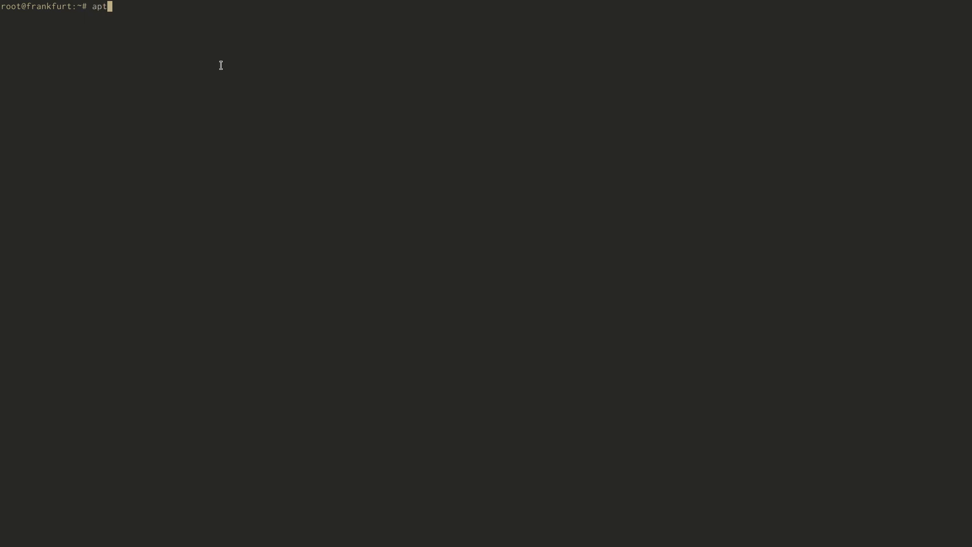
text(install nginx)
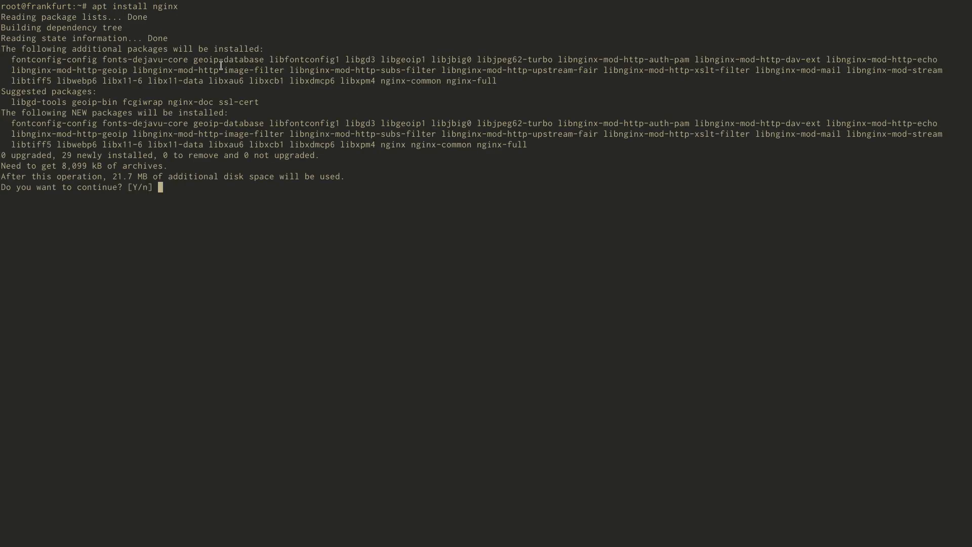
text(Y)
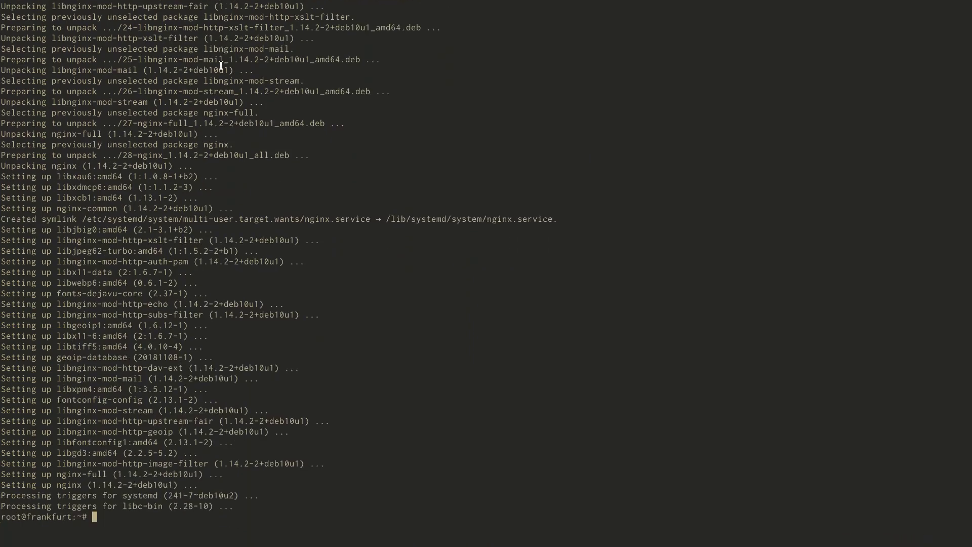
Run systemctl status nginx to confirm the service is active and running.
text(systemctl status nginx)
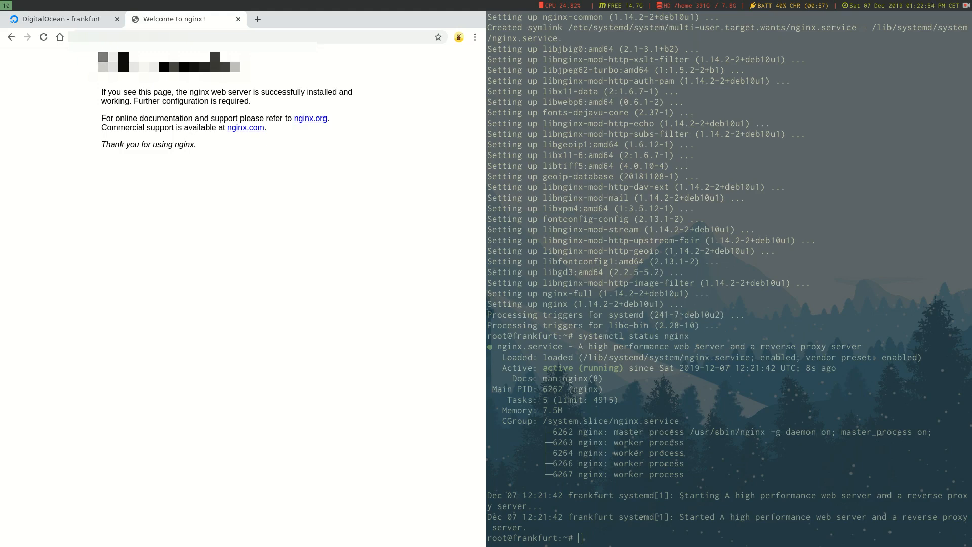
mouse_move(454, 192)
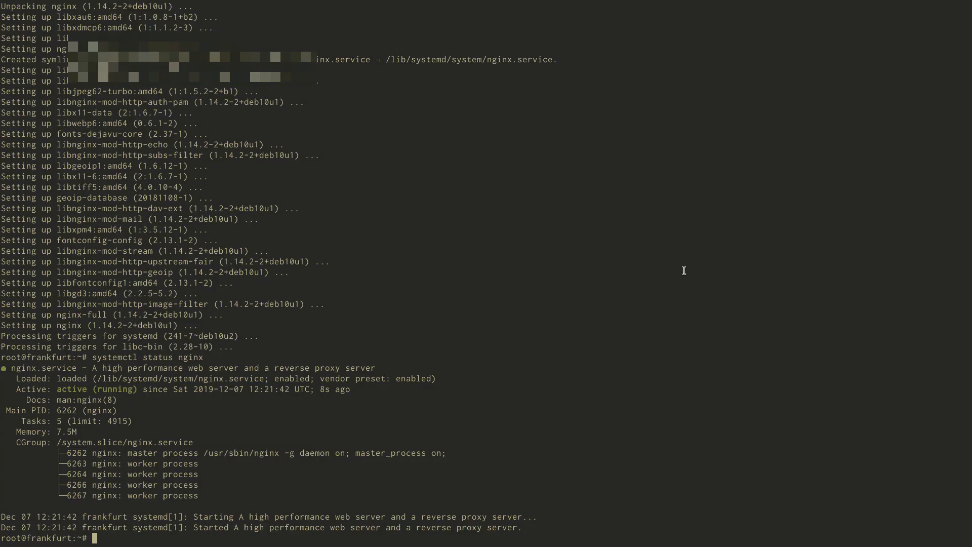
mouse_move(2, 541)
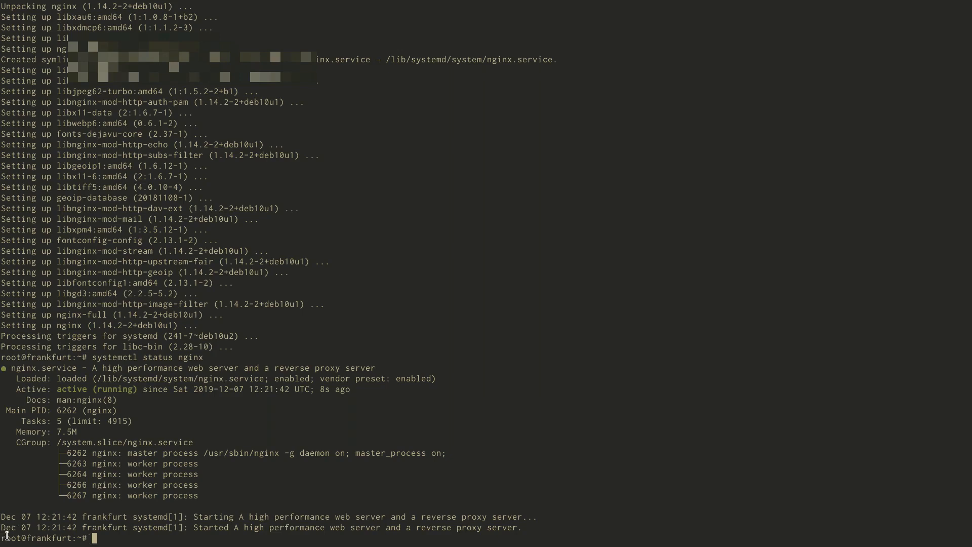
mouse_move(133, 507)
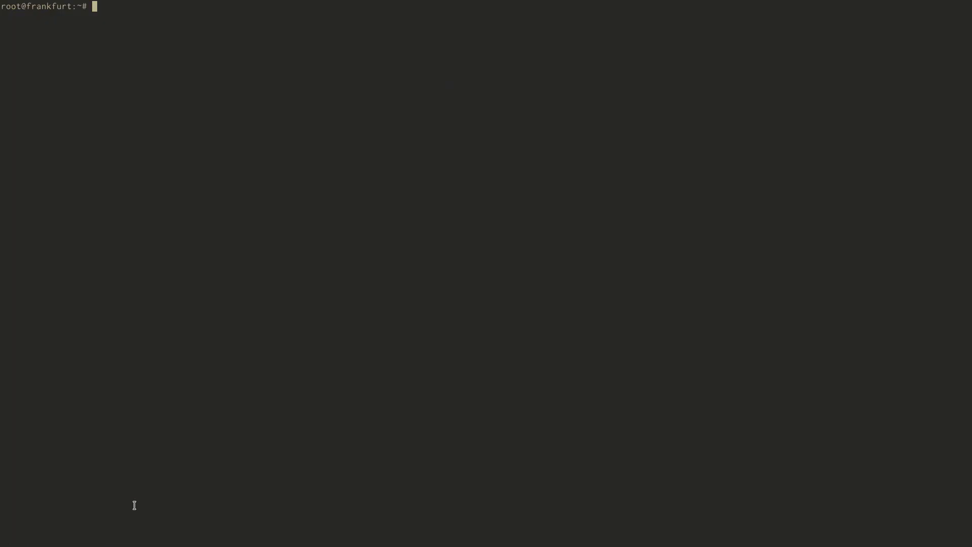
Move into /var/www and print the default index.nginx-debian.html with cat.
text(cd)
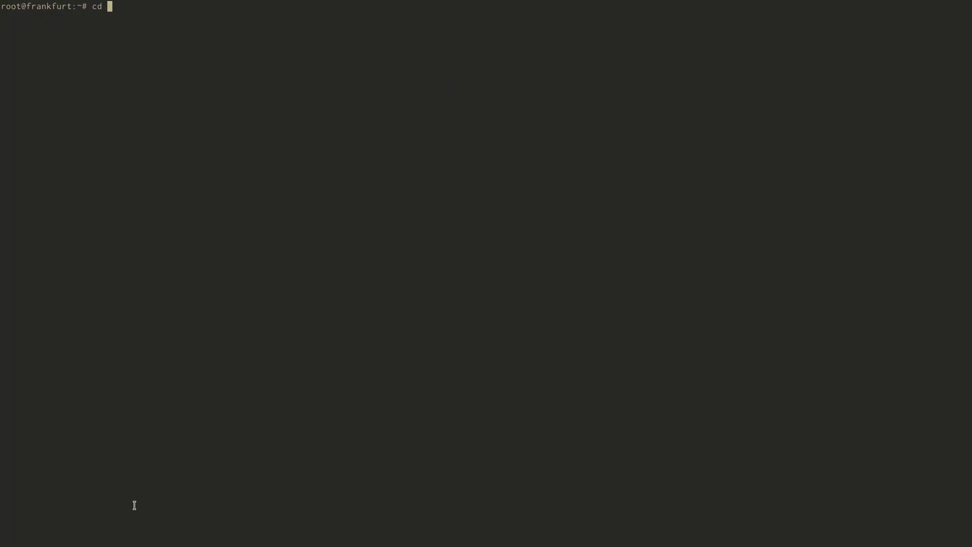
text(/var/www)
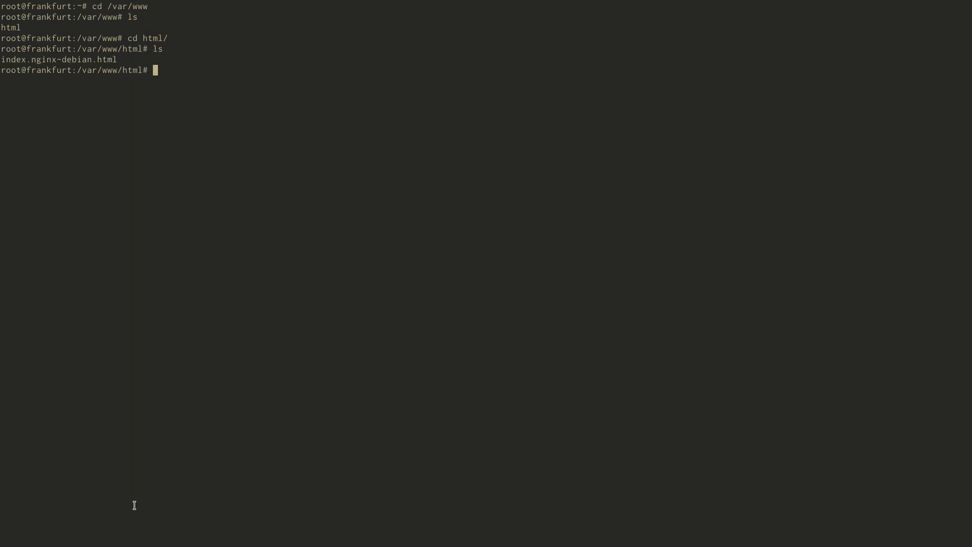
text(cat index.nginx-debian.html)
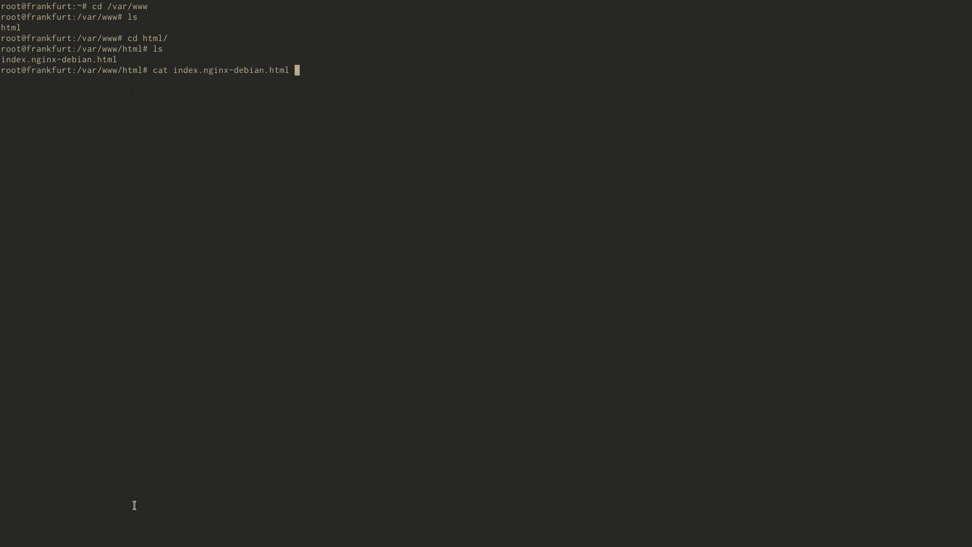
key(ctrl+c)
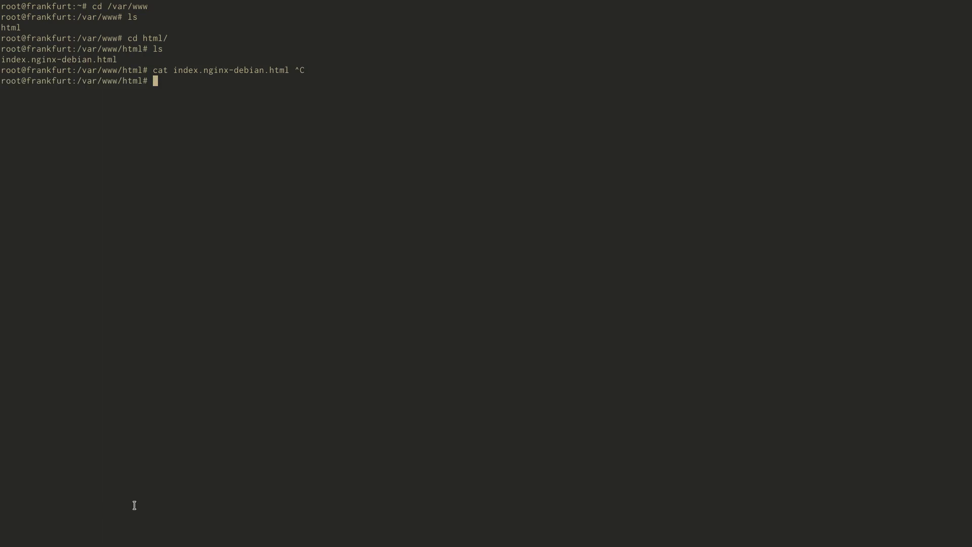
text(cat index.nginx-debian.html)
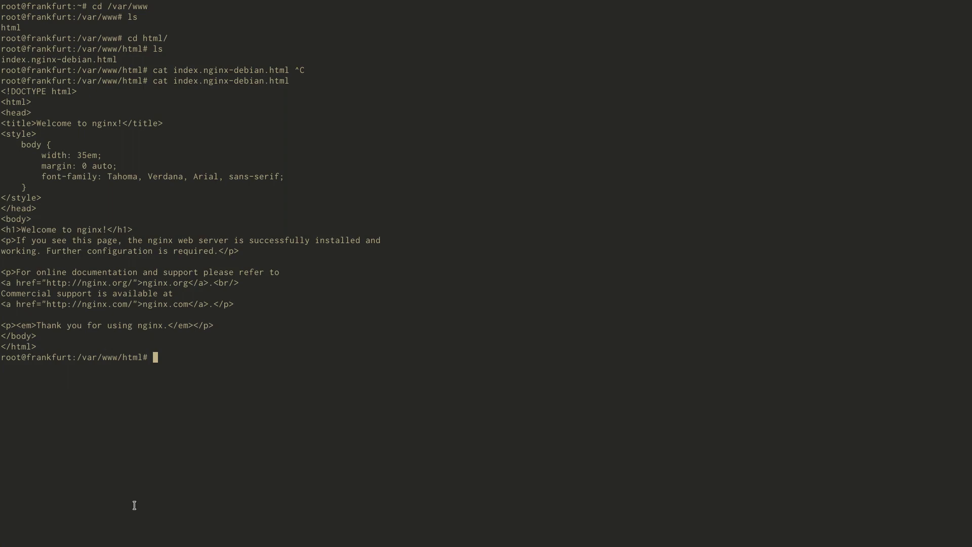
List the web root and remove index.nginx-debian.html.
text(ls)
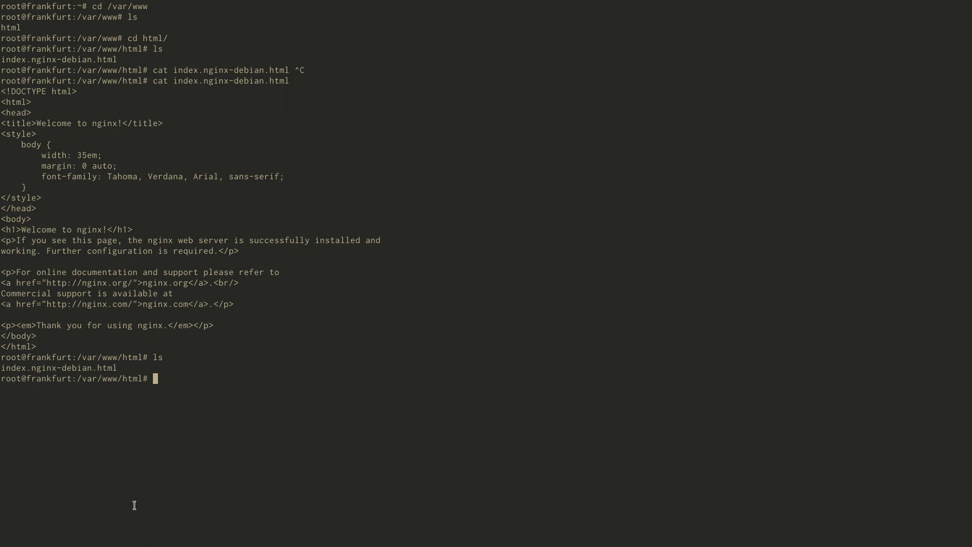
text(rm ind)
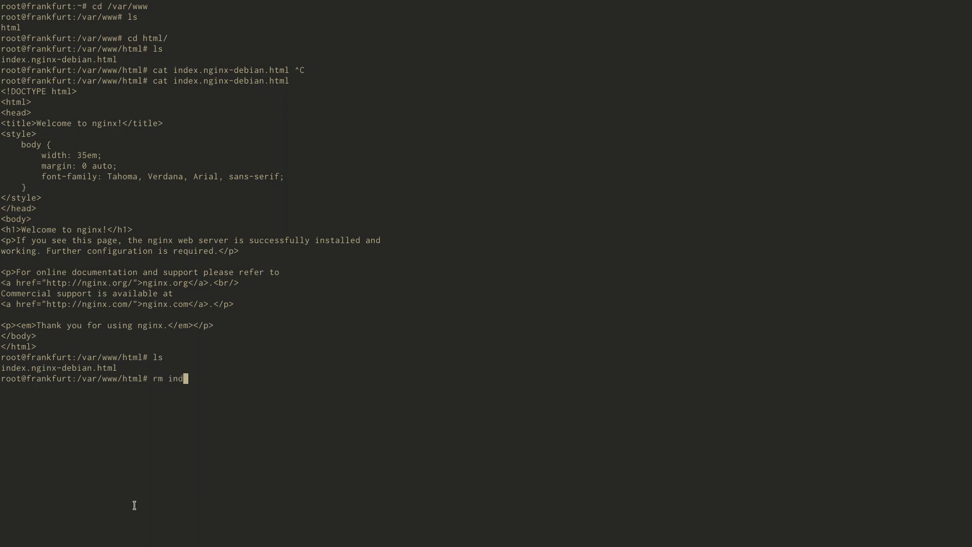
text(ex.nginx-debian.html)
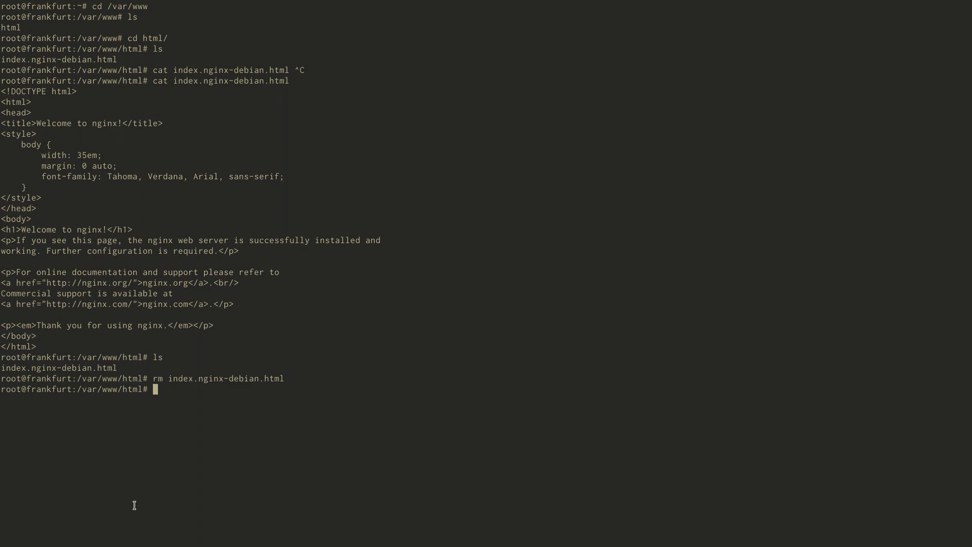
Create index.html in vim with html and head markup titled 'My website'.
text(vim)
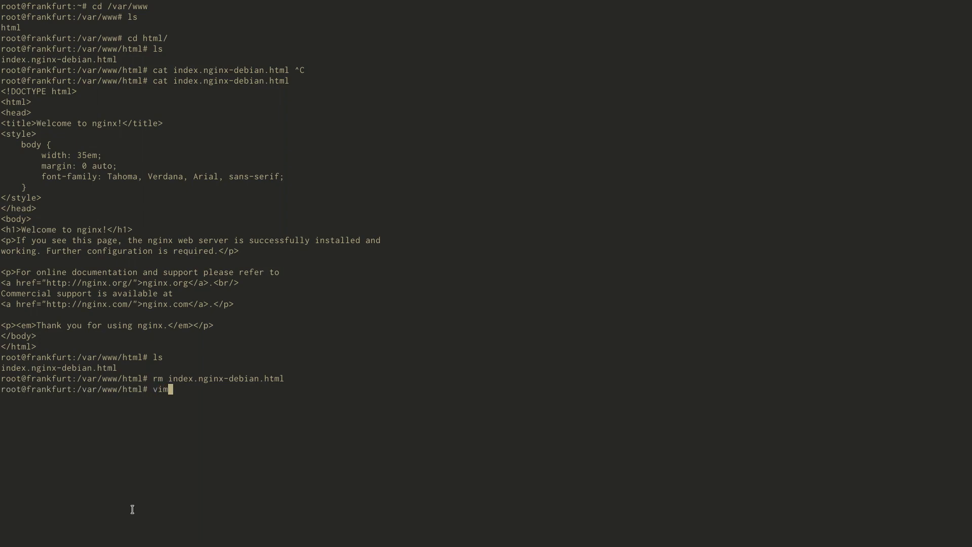
text(index.html)
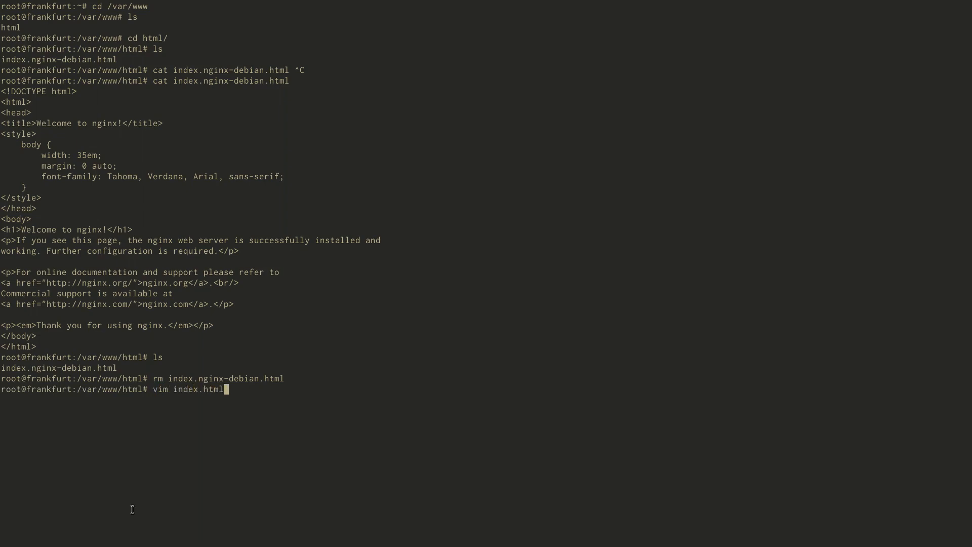
key(Enter)
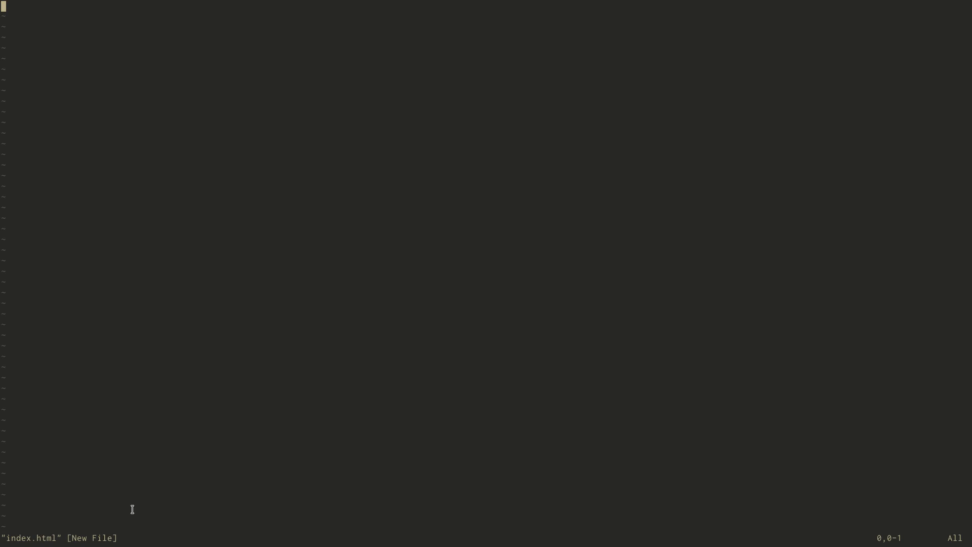
key(i)
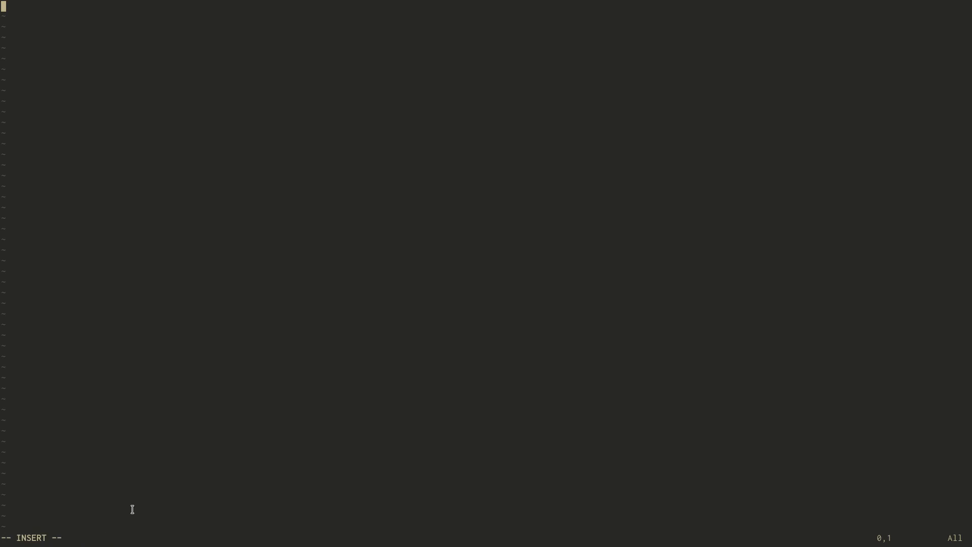
text(html>)
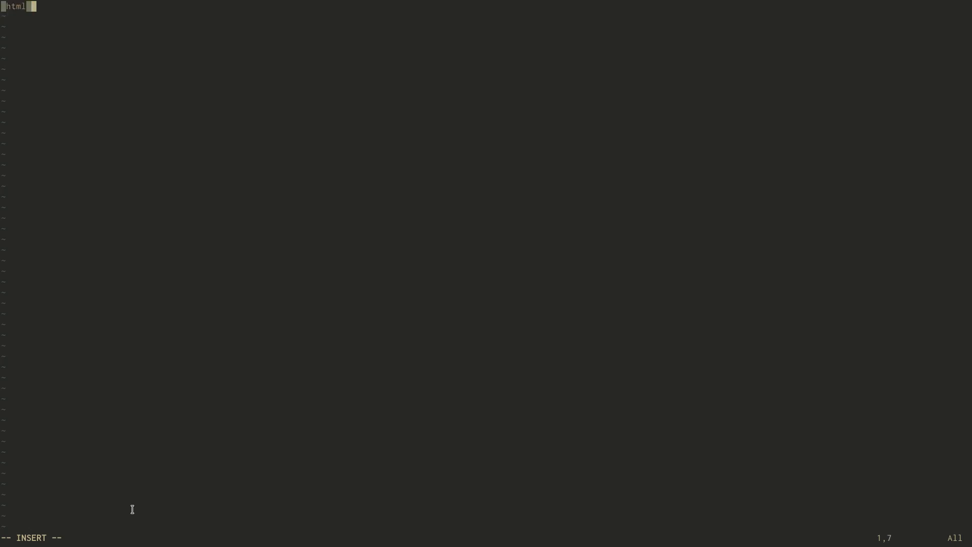
text(<?htm)
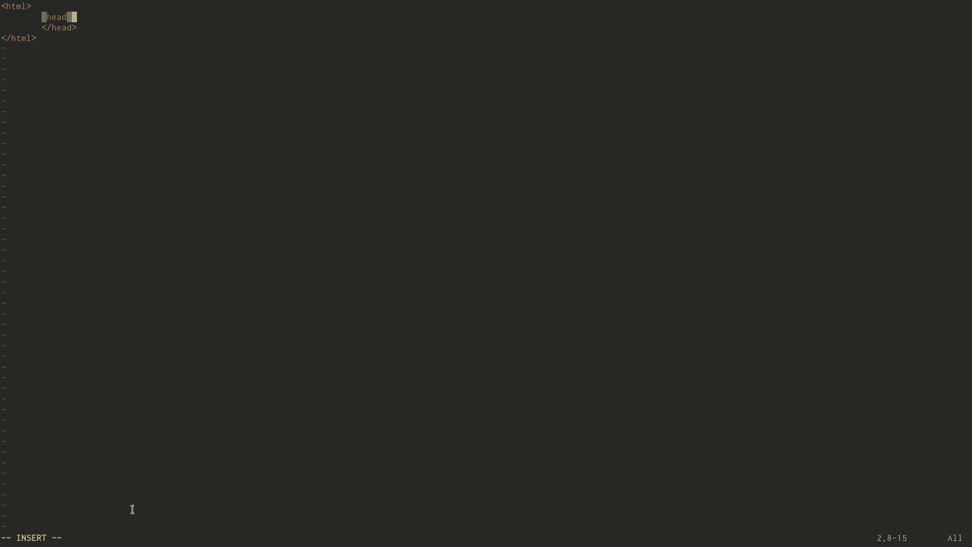
text(<tit)
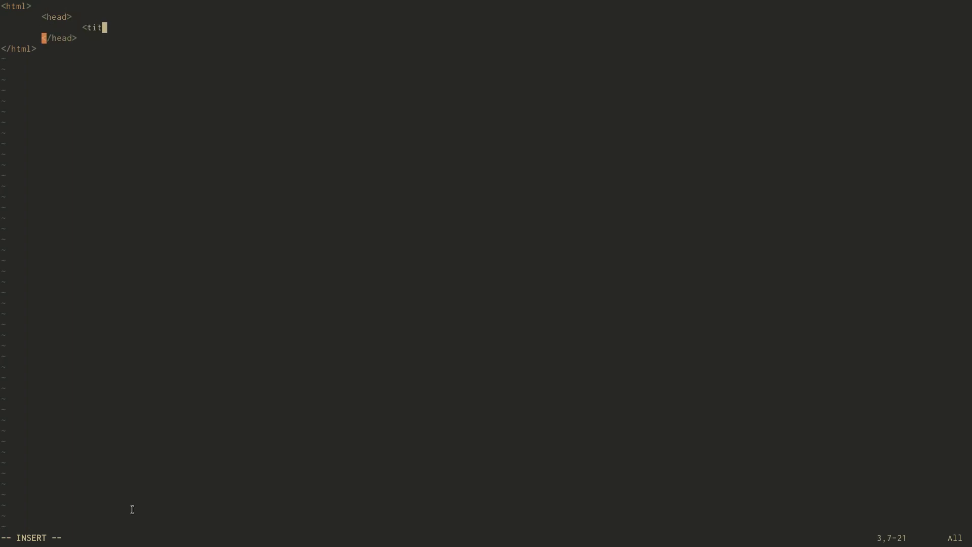
text(le>My we)
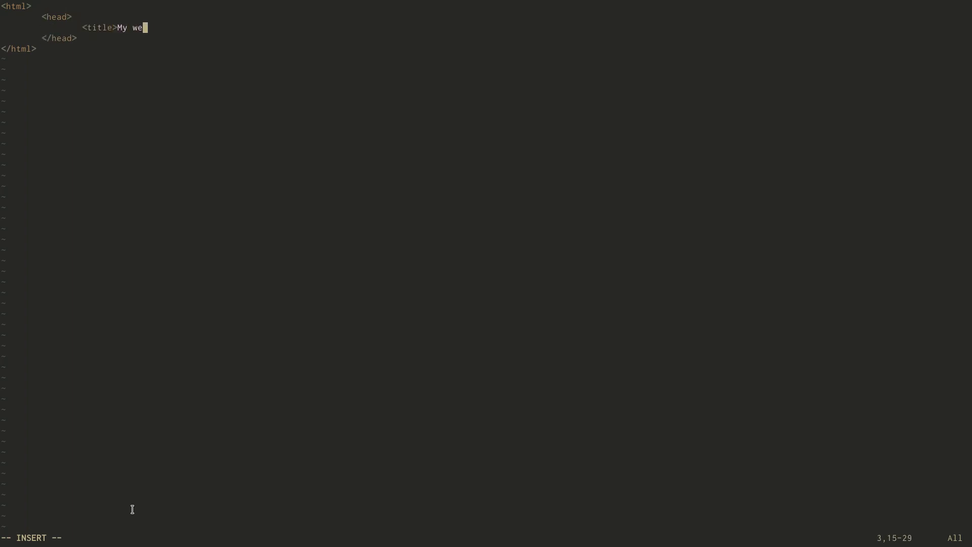
text(bsite</title>)
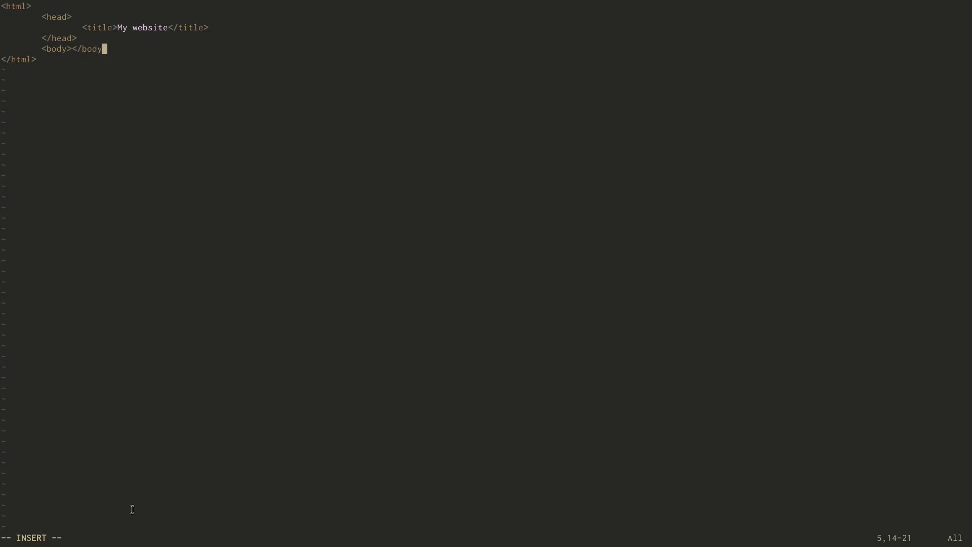
Add a Welcome h1 and paragraph 'This site is under construction.' then save and quit.
key(Enter)
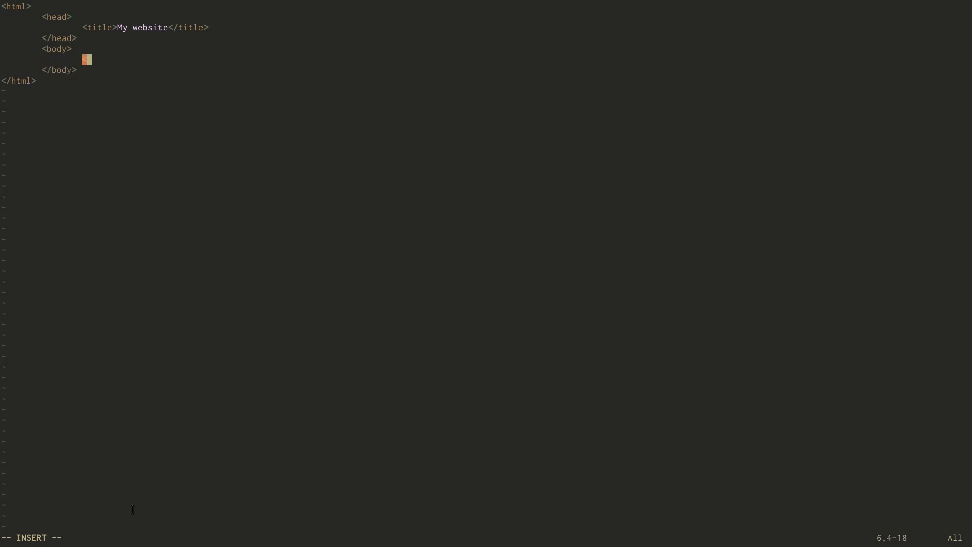
text(h1>Welcome</)
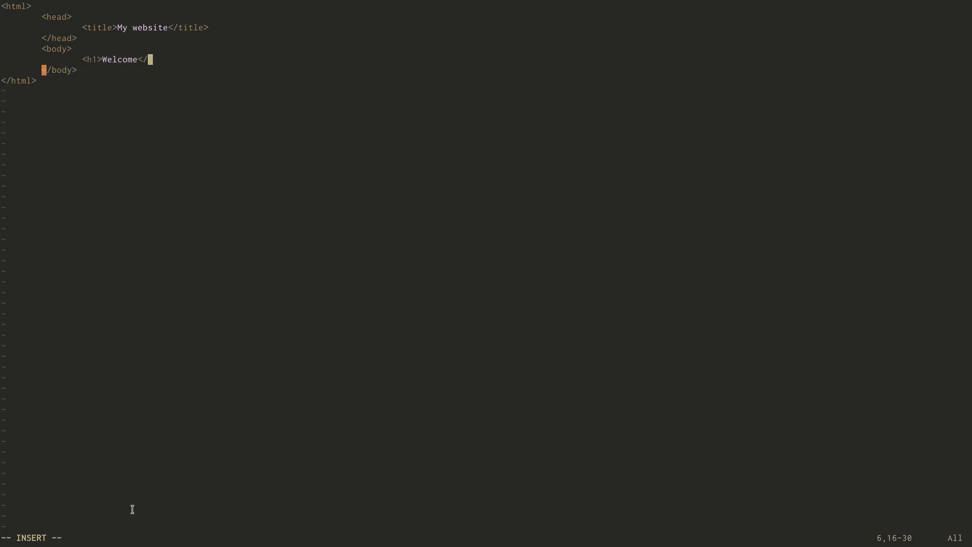
text(h1>)
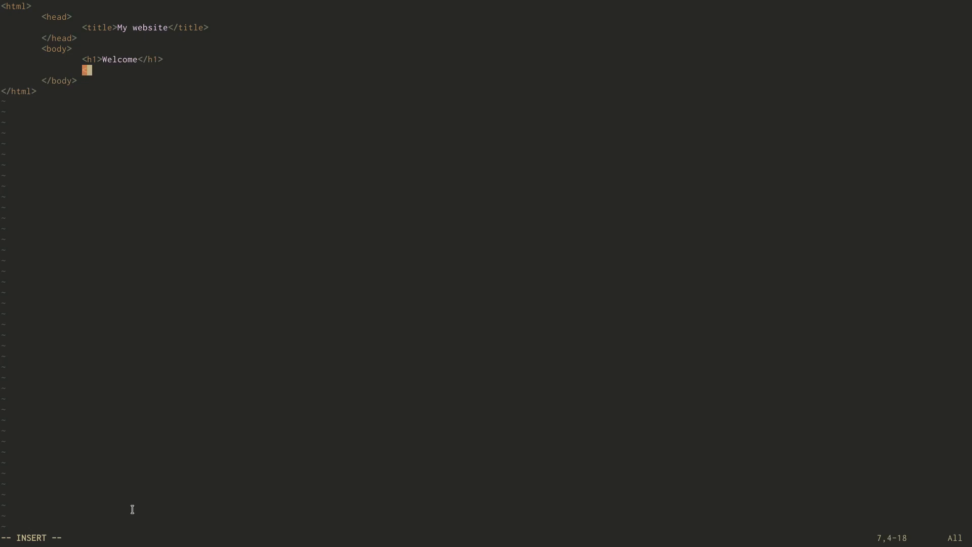
text(p>)
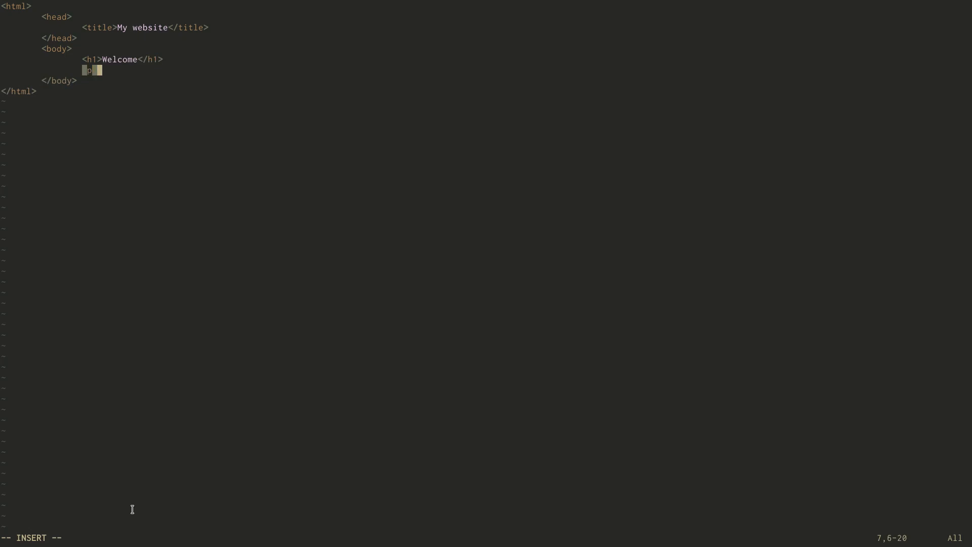
text(This site i)
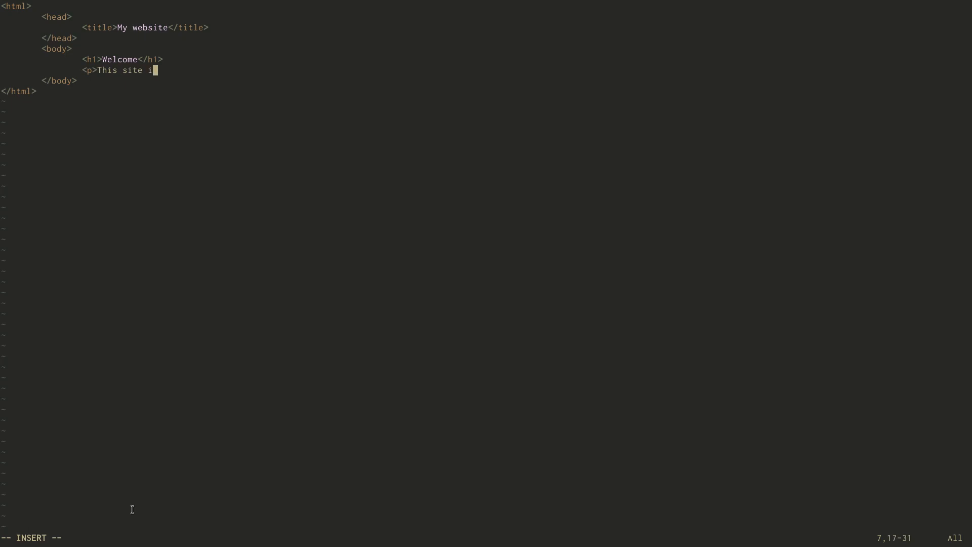
text(s under construct)
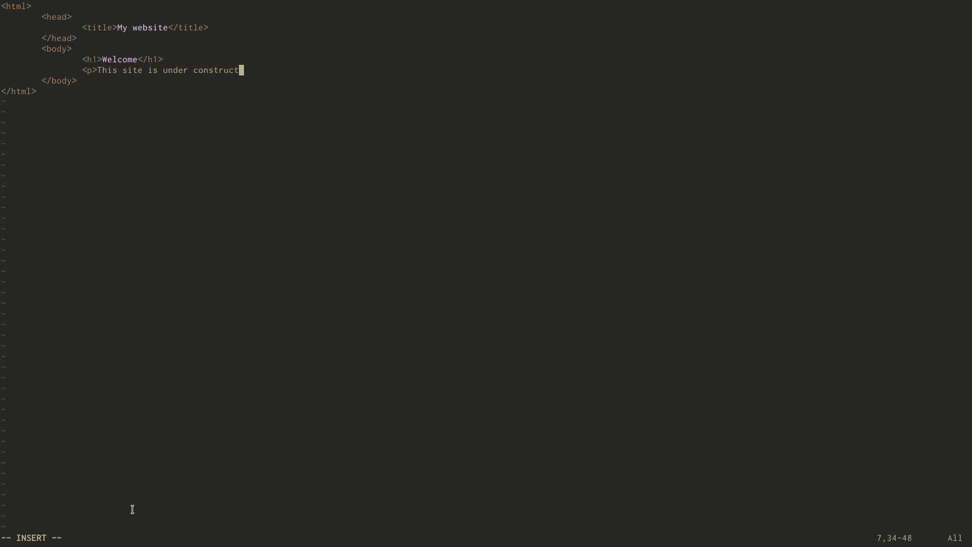
text(ion.</p)
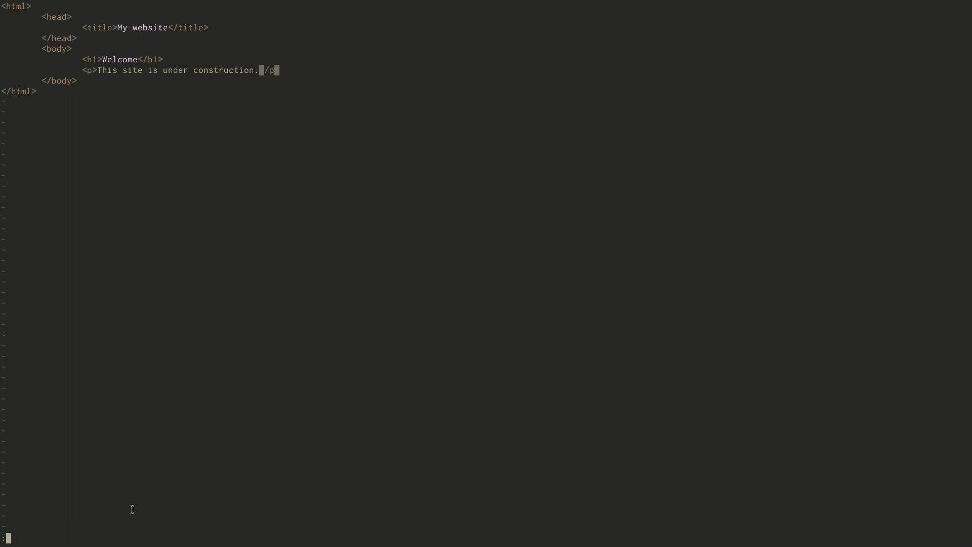
text(q)
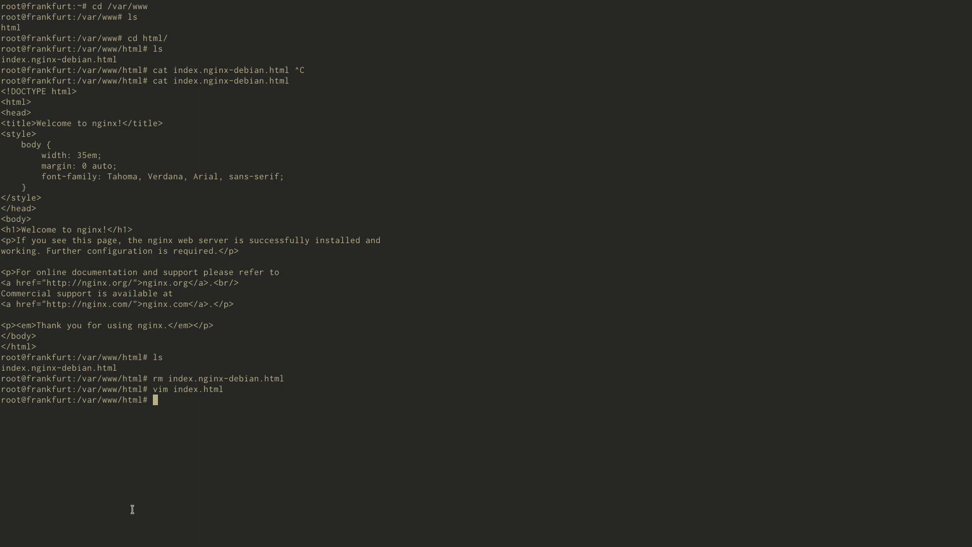
Reopen index.html in nano to review the new page before reloading the site.
text(nano index.html)
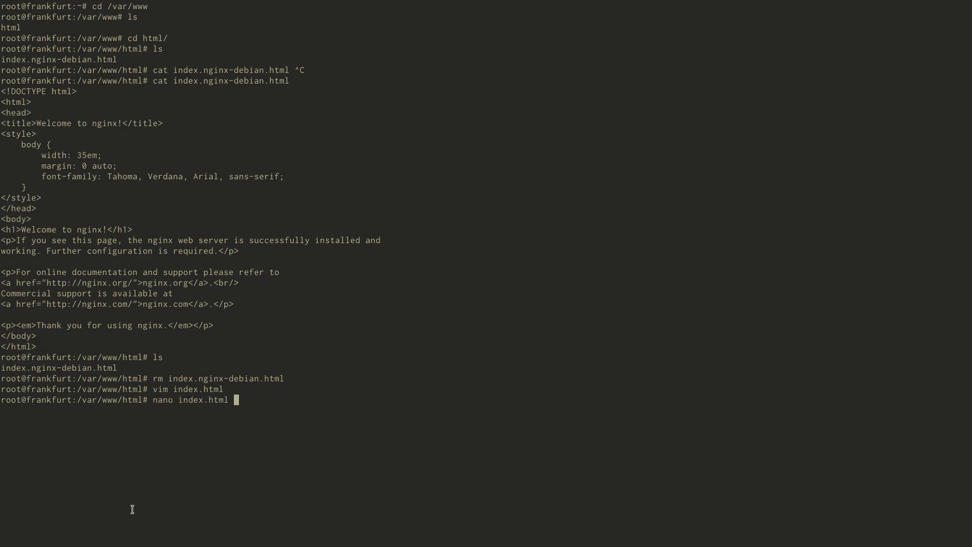
key(Enter)
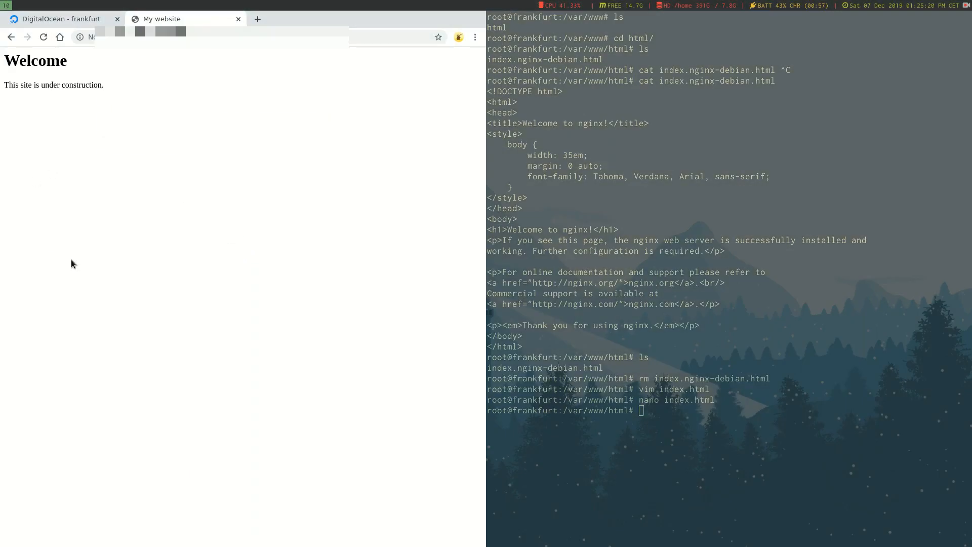
mouse_move(210, 87)
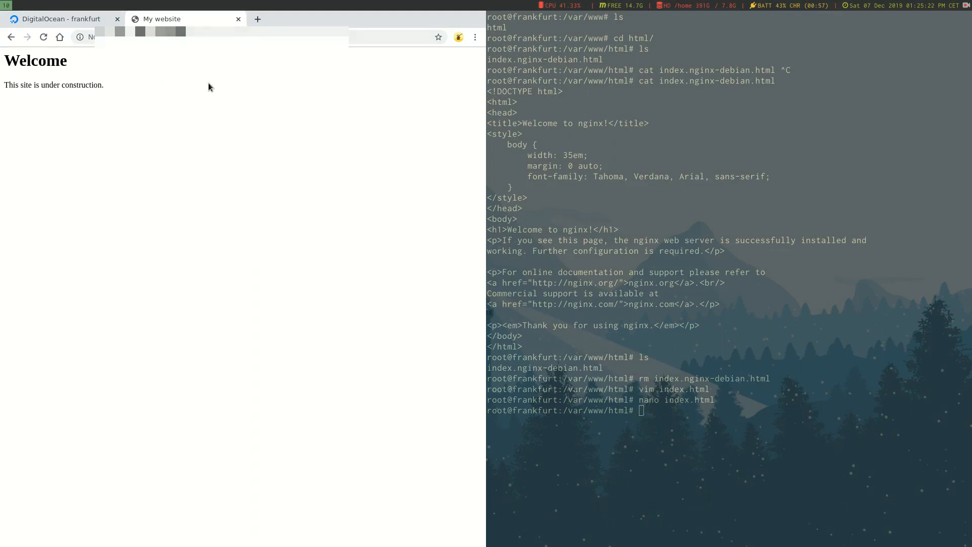
mouse_move(183, 88)
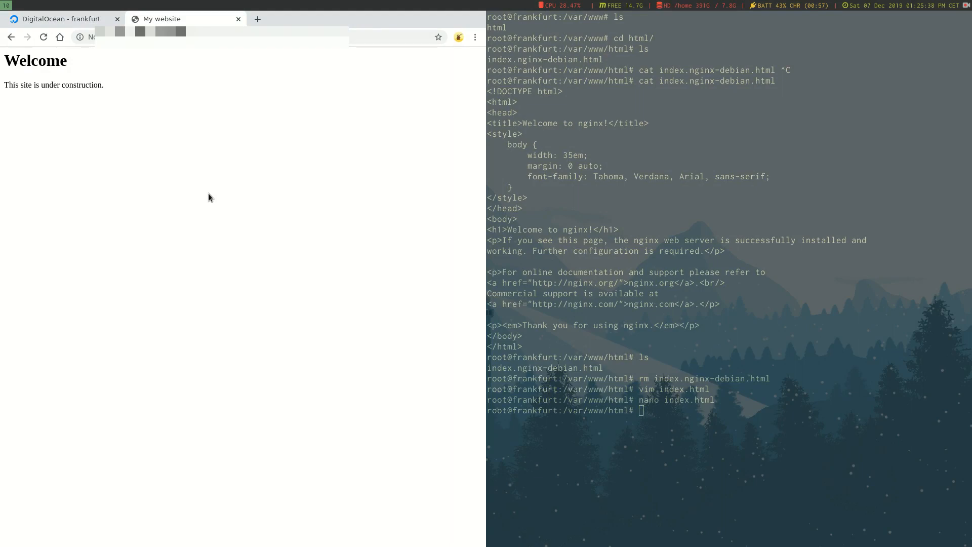
mouse_move(112, 77)
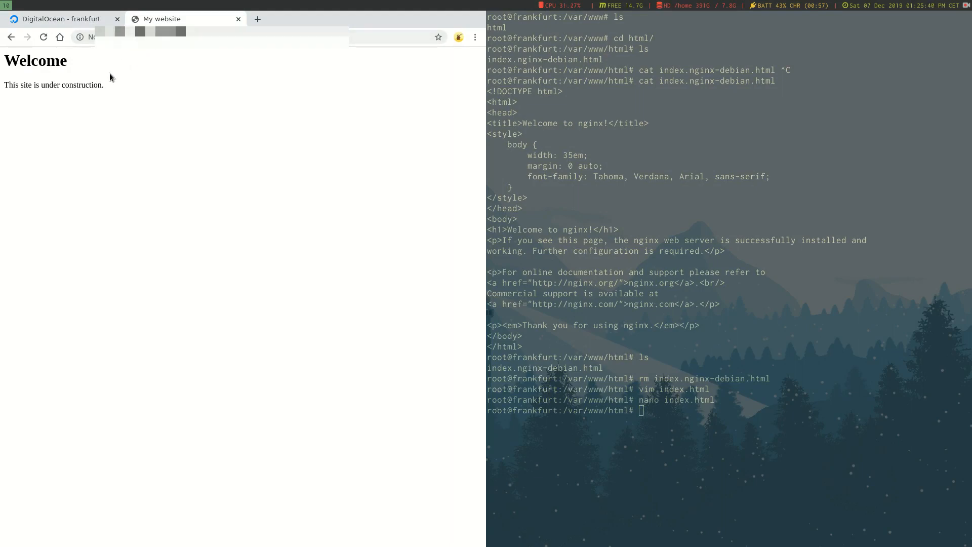